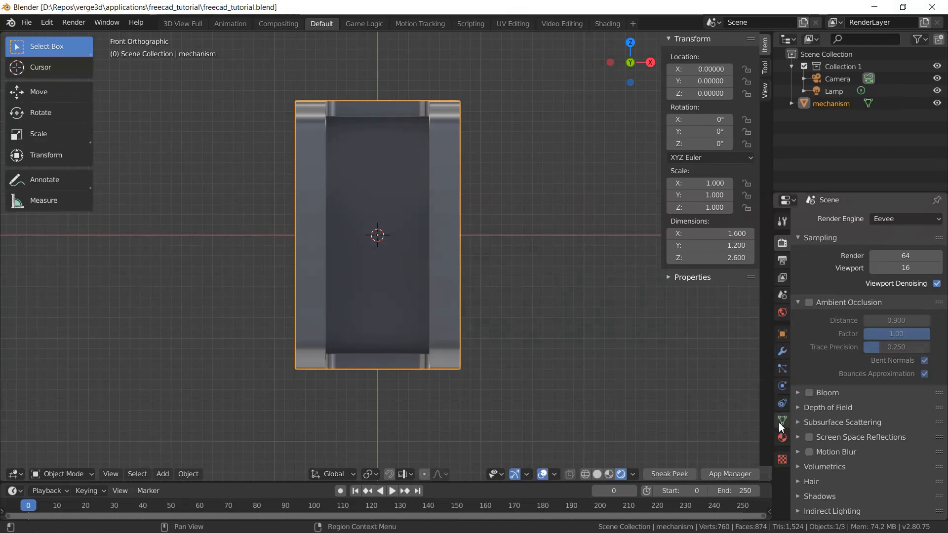
pyautogui.moveTo(782, 421)
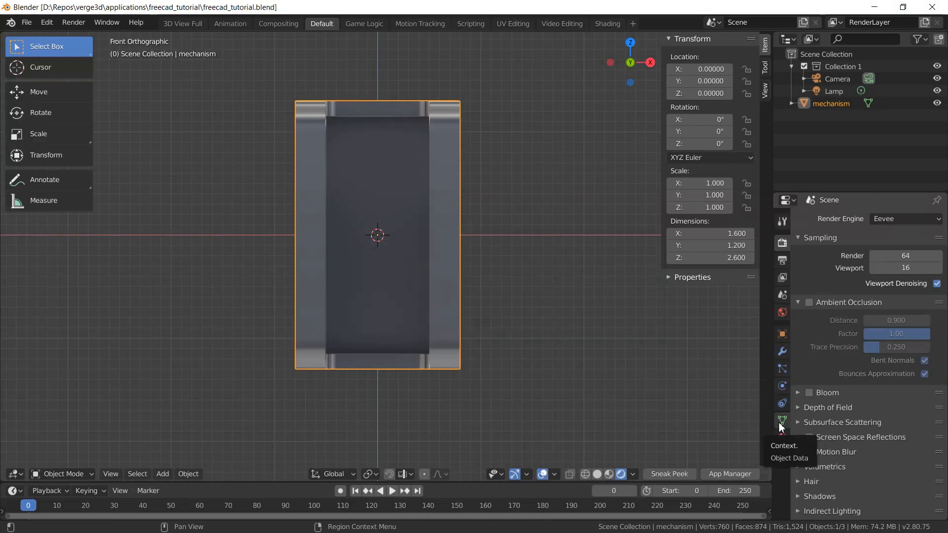
# - In Object Data properties, add two shape keys to the mechanism and name the second 'width'
pyautogui.click(782, 420)
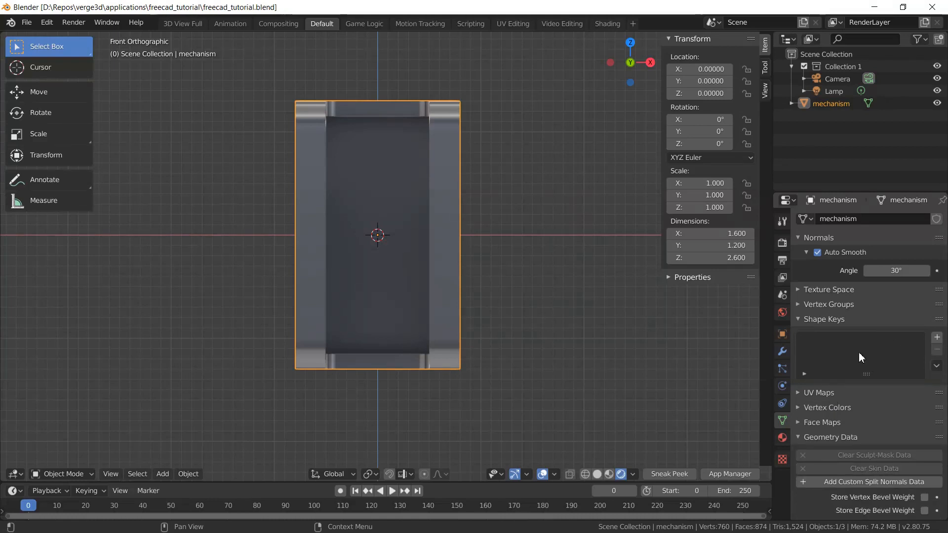
pyautogui.moveTo(848, 361)
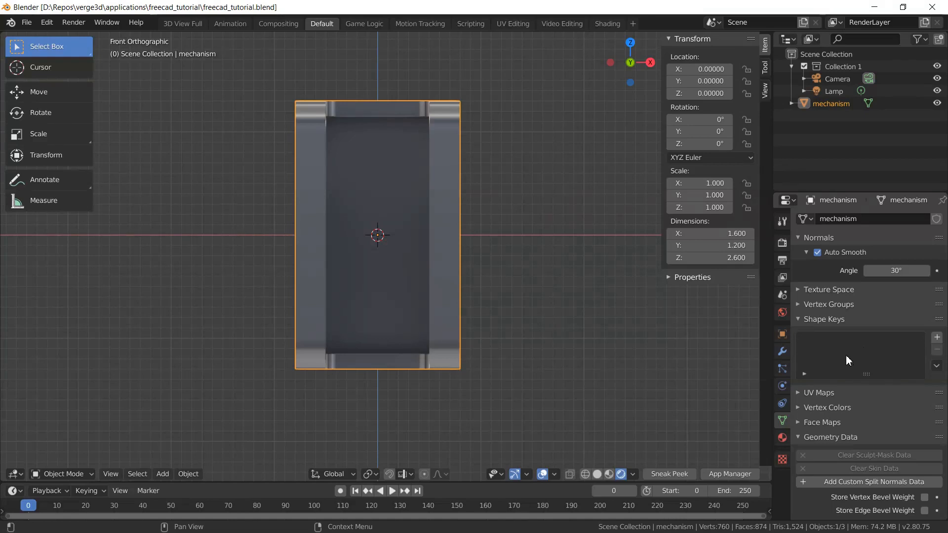
pyautogui.moveTo(866, 359)
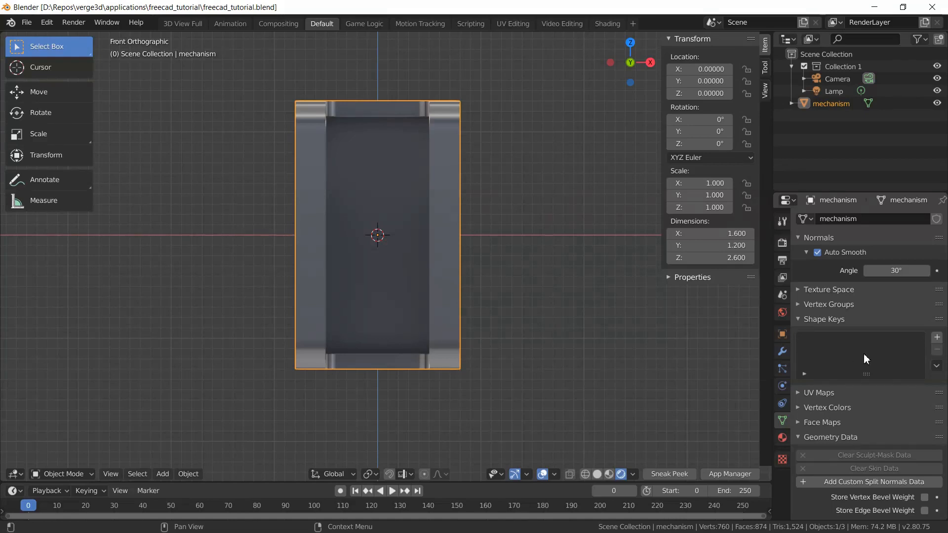
pyautogui.moveTo(912, 345)
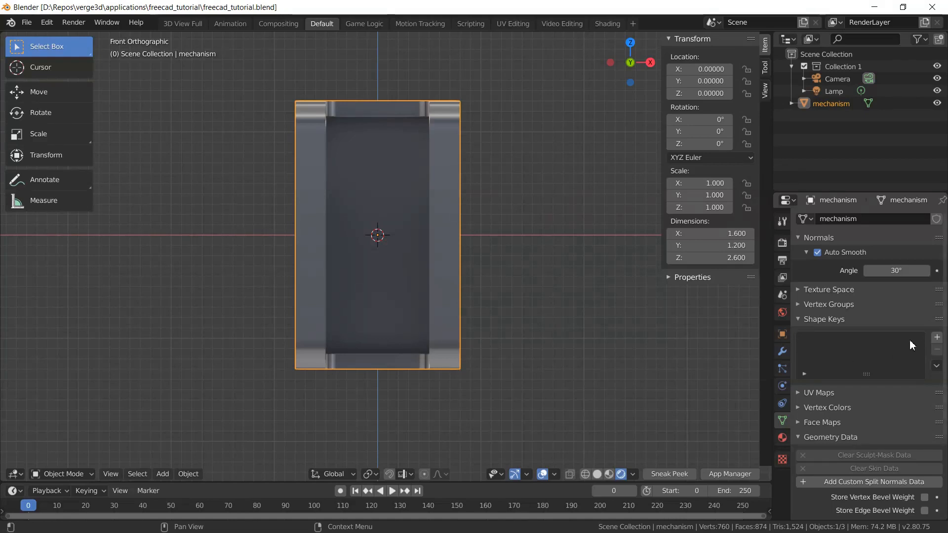
pyautogui.click(937, 338)
pyautogui.write('wi')
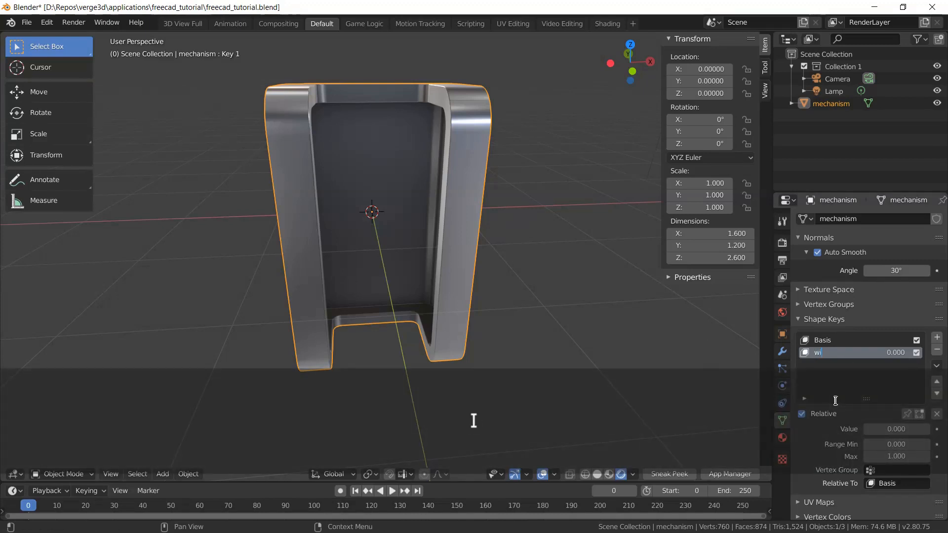
pyautogui.press('enter')
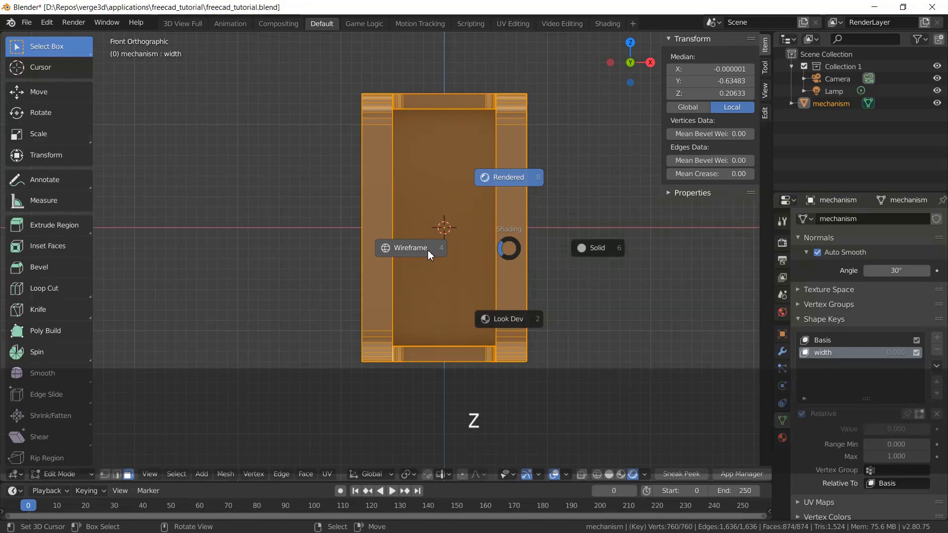
# - In wireframe view, box-select the mechanism's left-side vertices and move them outward along X
pyautogui.click(410, 248)
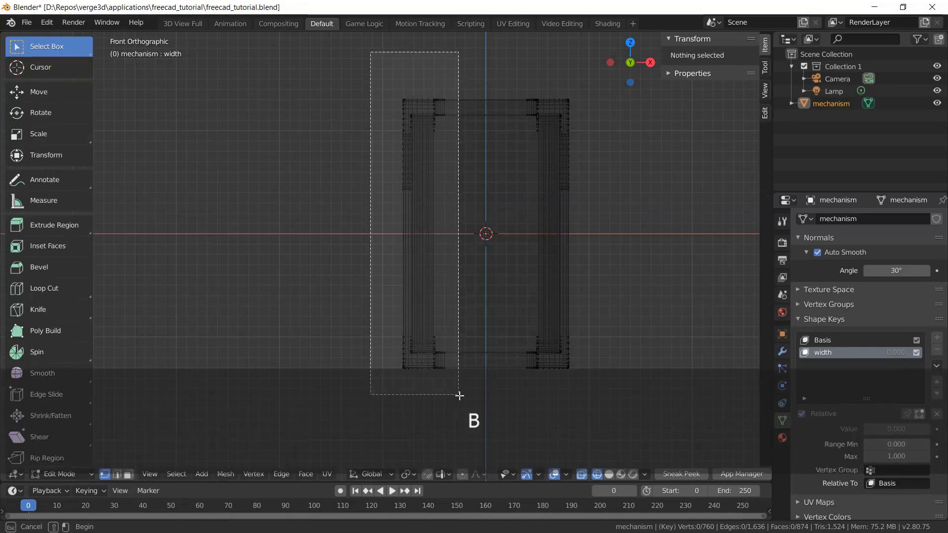
pyautogui.moveTo(371, 51); pyautogui.dragTo(460, 396)
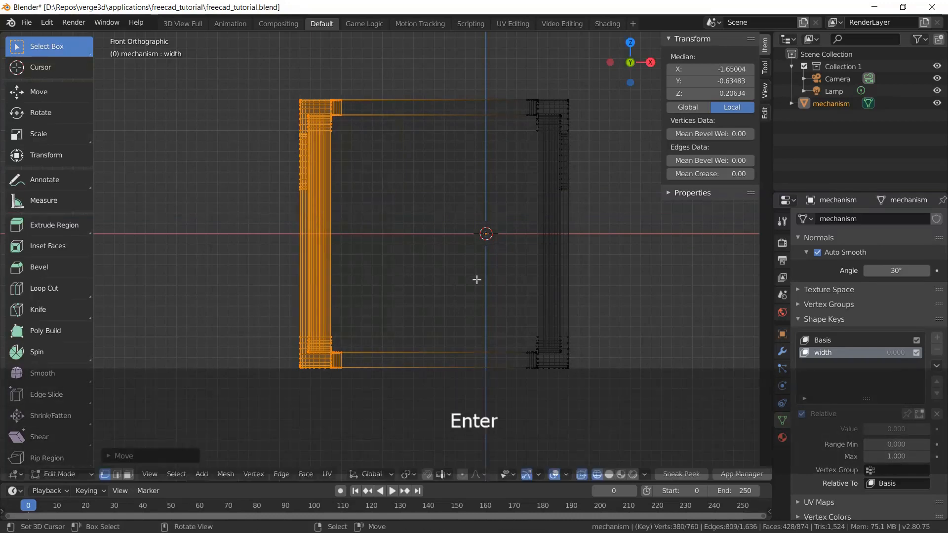
pyautogui.press('alt+a')
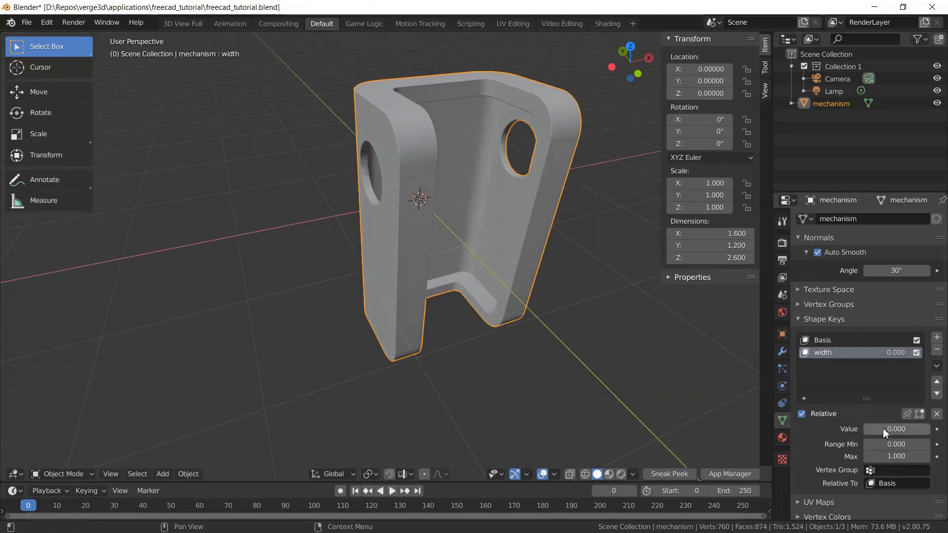
# - Slide the width key Value up and down to test, reset it to 0, and save
pyautogui.moveTo(859, 429); pyautogui.dragTo(895, 429)
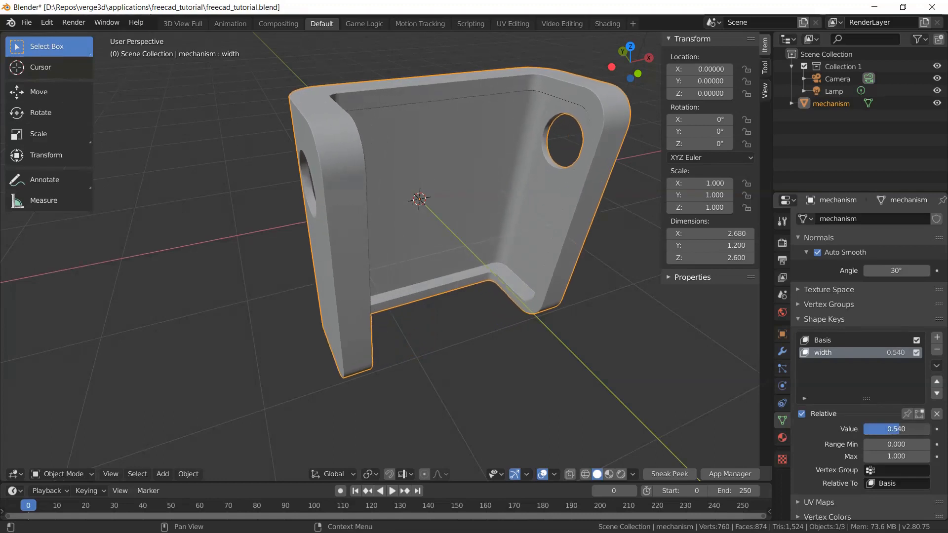
pyautogui.moveTo(895, 429); pyautogui.dragTo(871, 429)
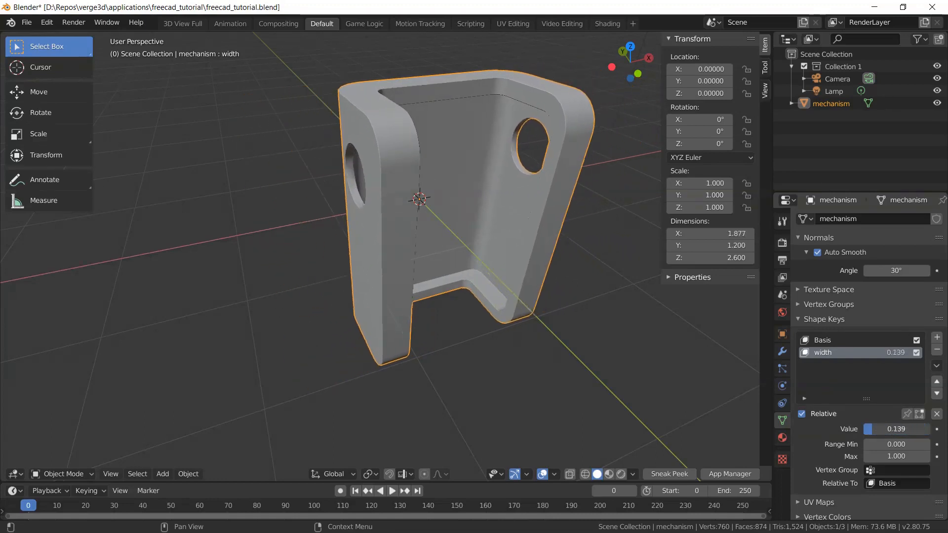
pyautogui.moveTo(877, 429); pyautogui.dragTo(913, 429)
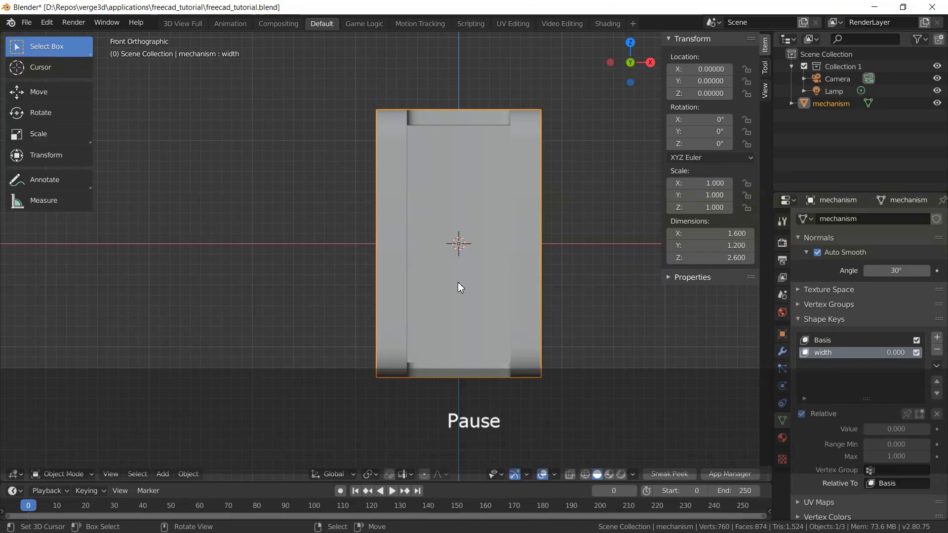
pyautogui.press('ctrl+s')
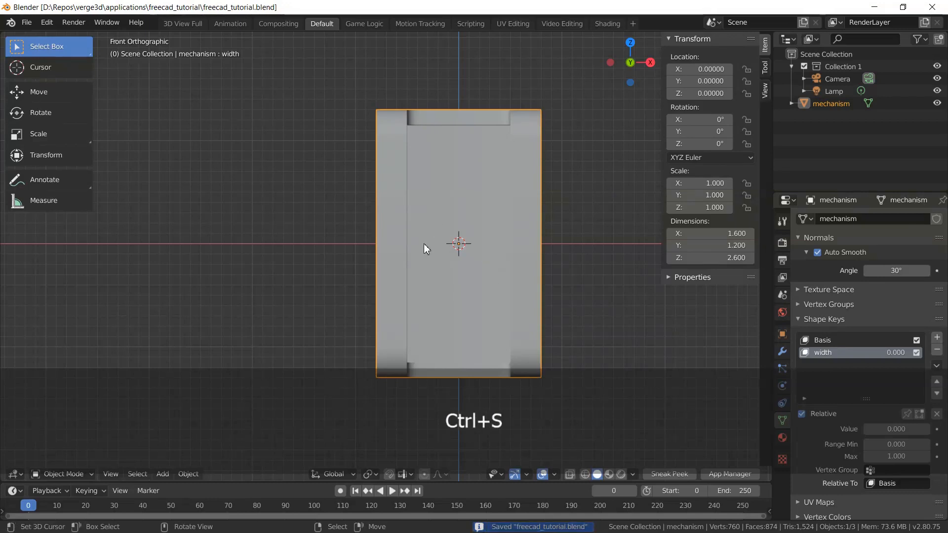
pyautogui.press('shift')
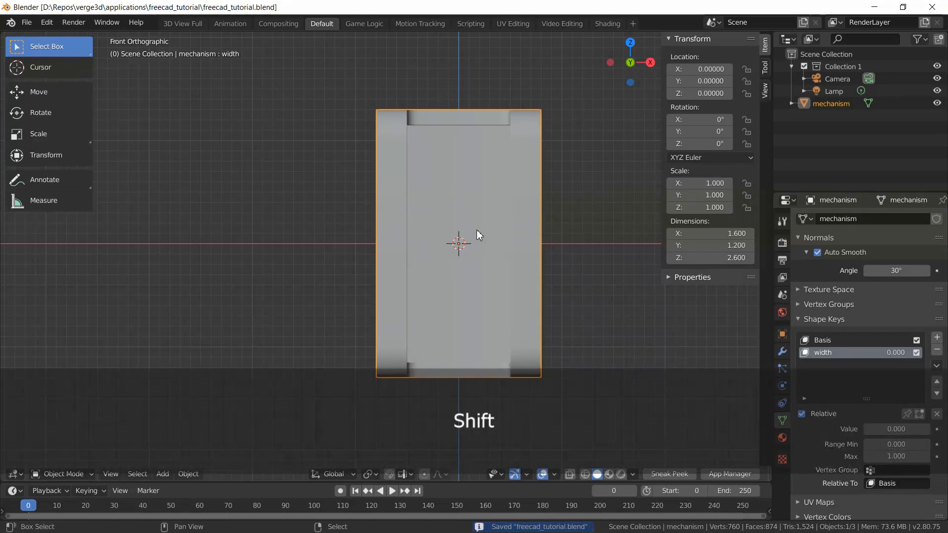
pyautogui.press('Shift+A')
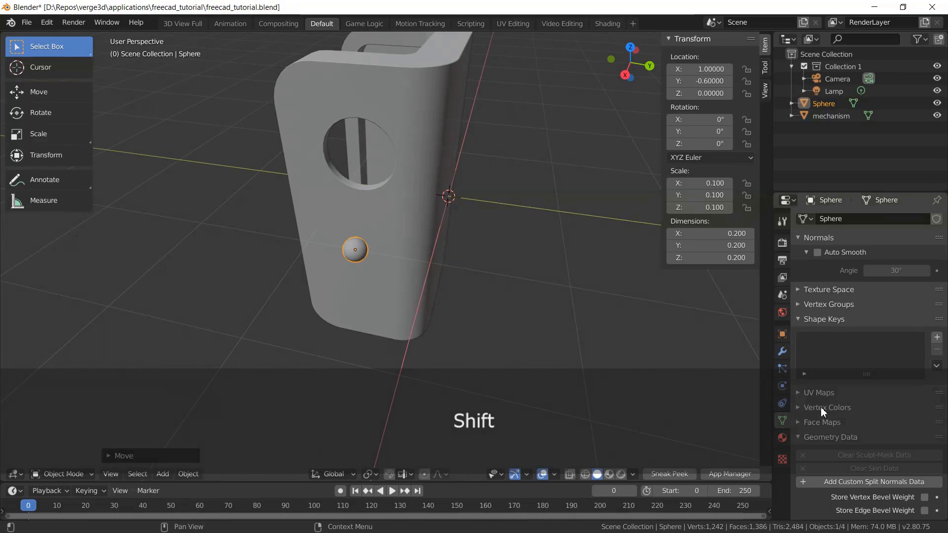
# - Add a UV sphere scaled to 0.1 at location X 1, Y -0.6
pyautogui.press('w')
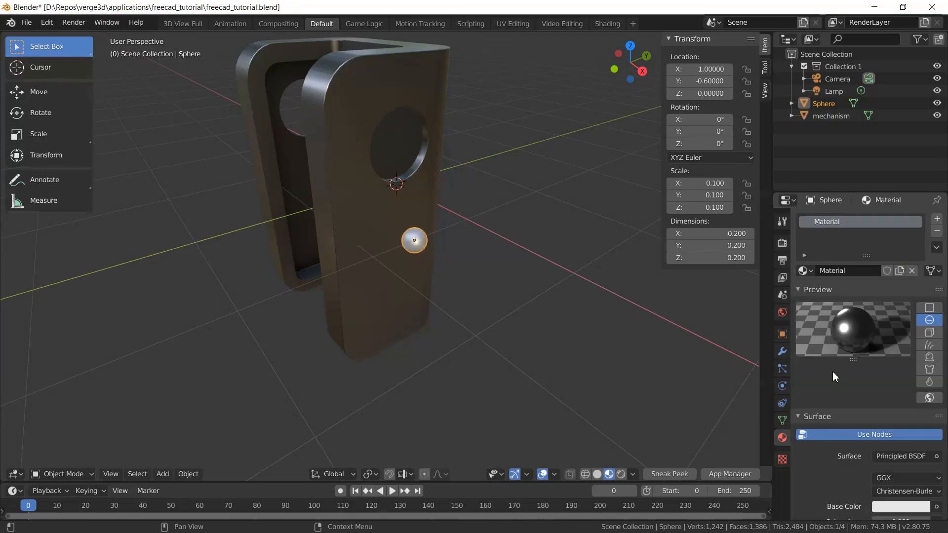
# - Set the sphere material's Base Color to blue
pyautogui.scroll(-3)
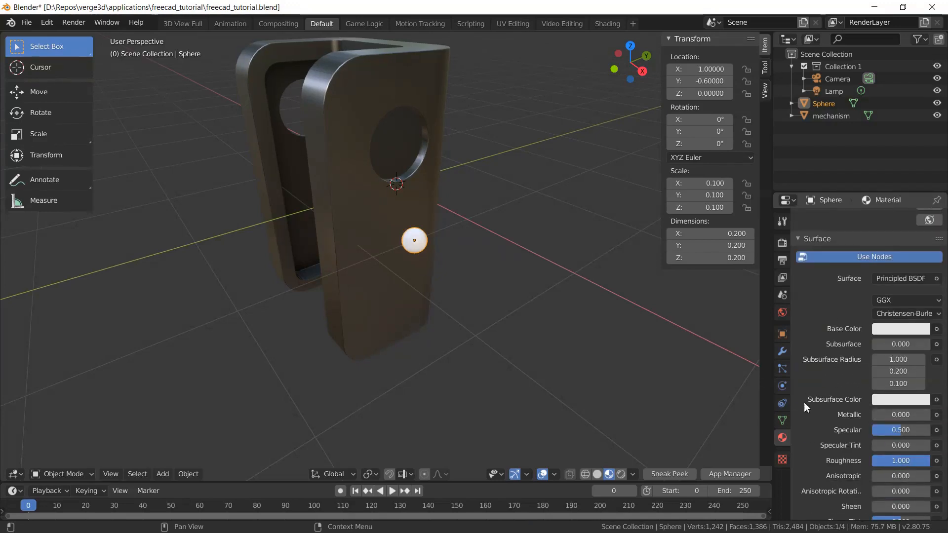
pyautogui.click(900, 329)
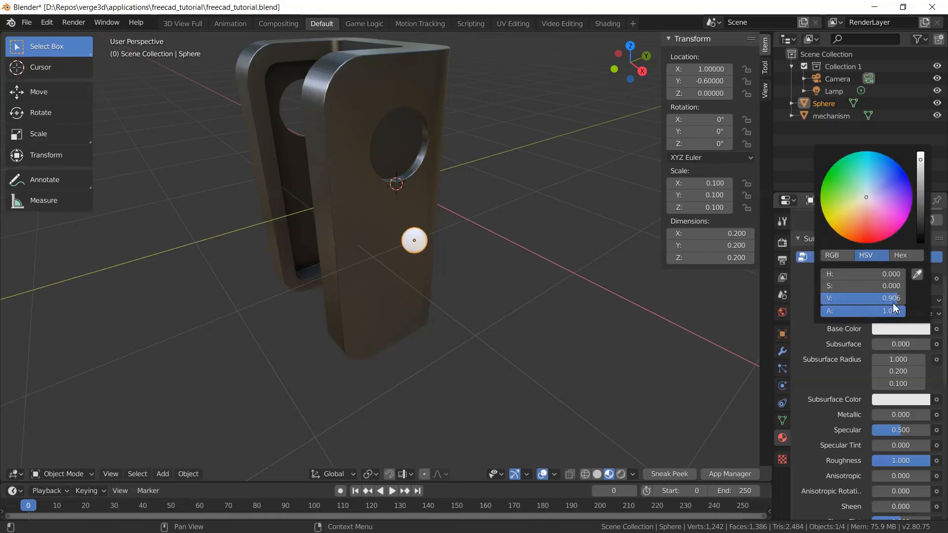
pyautogui.click(880, 156)
pyautogui.write('co')
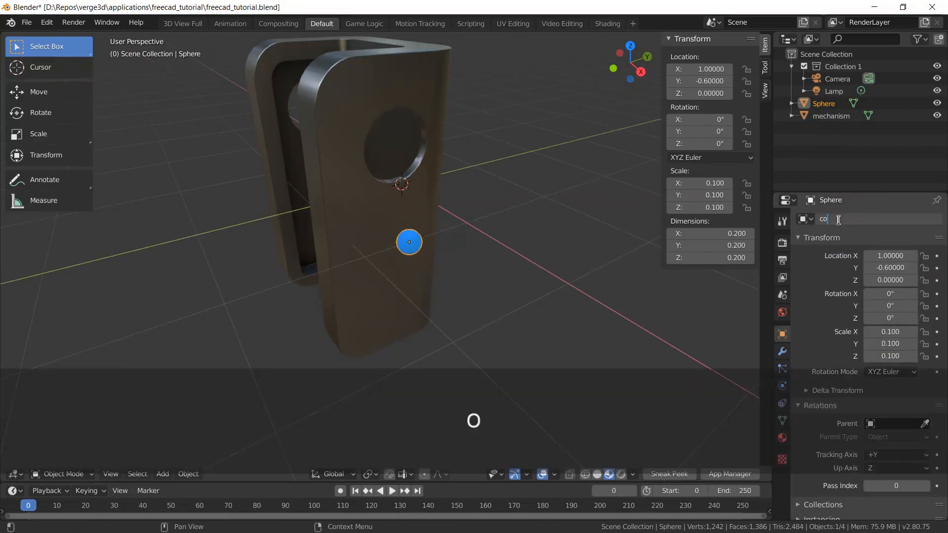
# - Rename the sphere 'controller', apply its rotation and scale, and save the file
pyautogui.press('Enter')
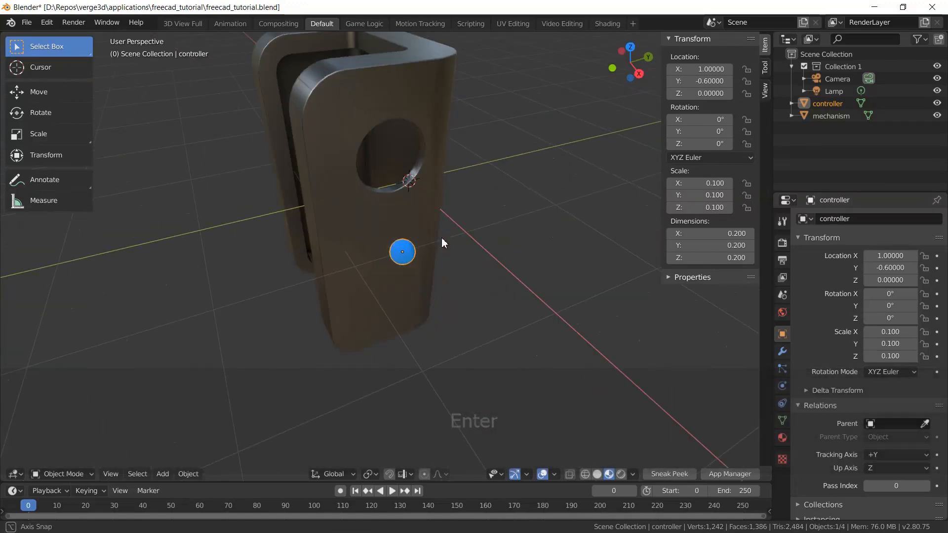
pyautogui.press('ctrl+a')
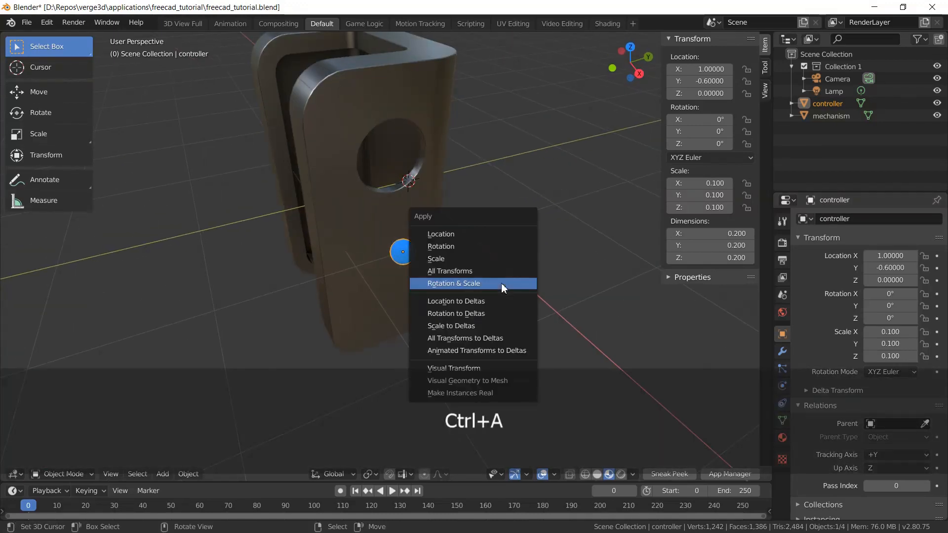
pyautogui.click(453, 283)
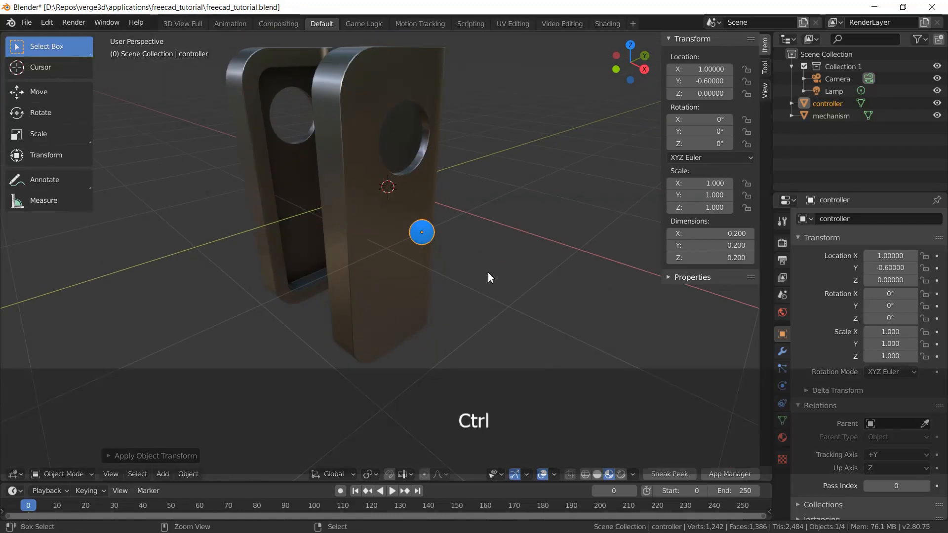
pyautogui.press('ctrl+s')
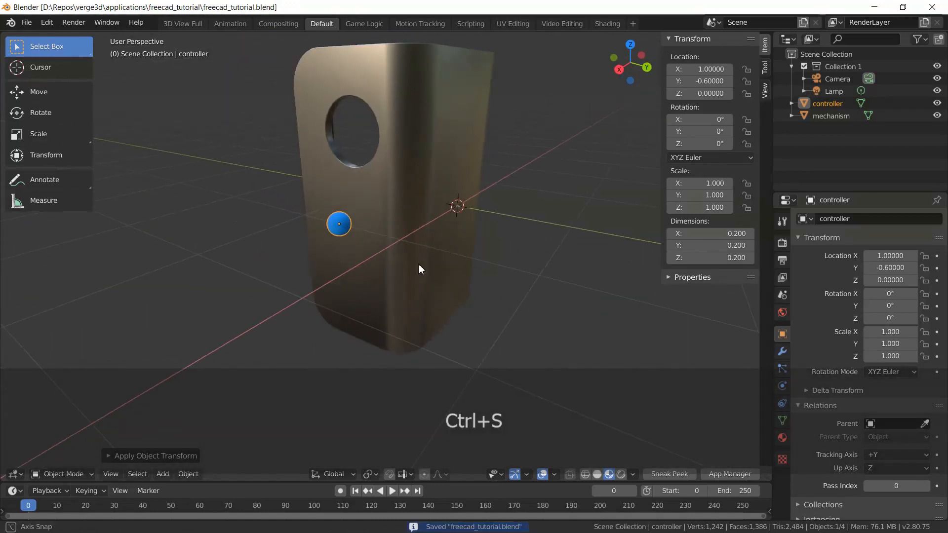
pyautogui.press('q')
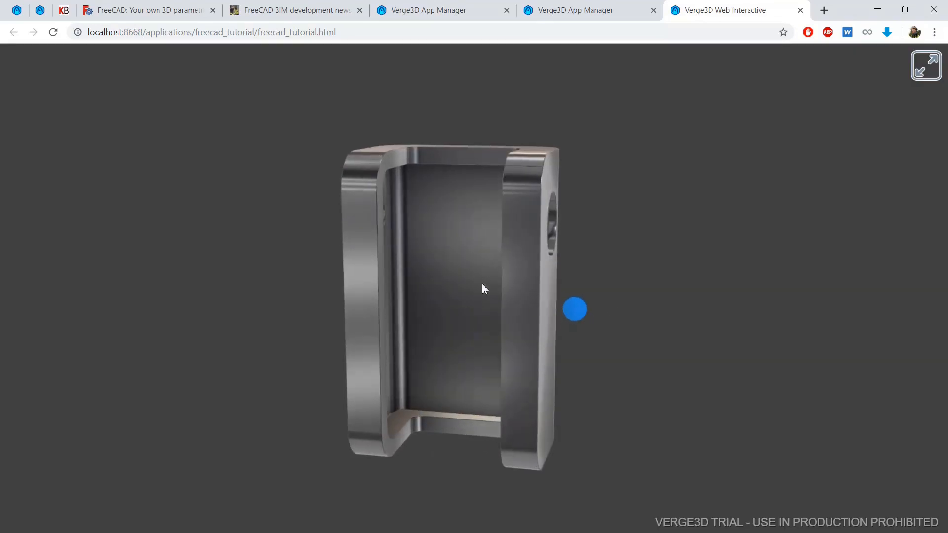
# - Orbit the mechanism in the browser preview, then close the preview tab
pyautogui.moveTo(484, 288); pyautogui.dragTo(593, 328)
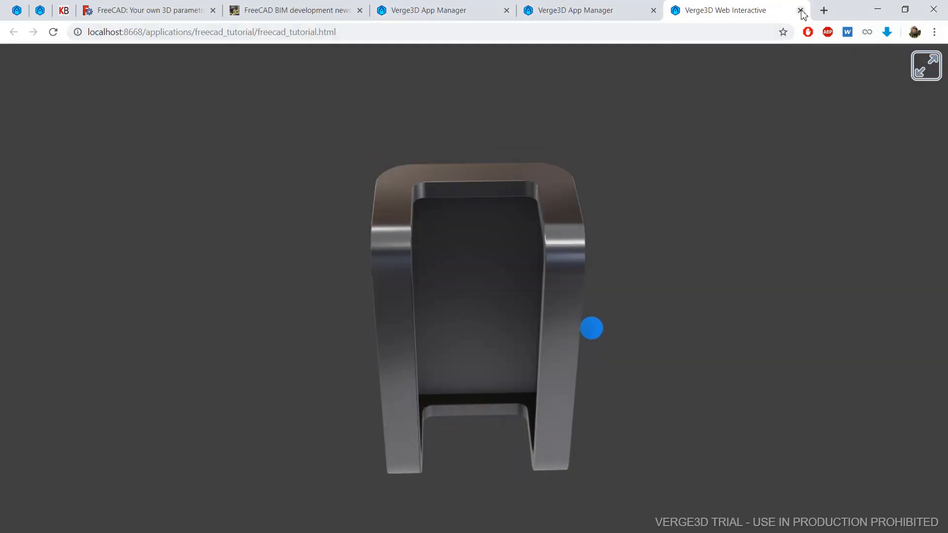
pyautogui.click(802, 11)
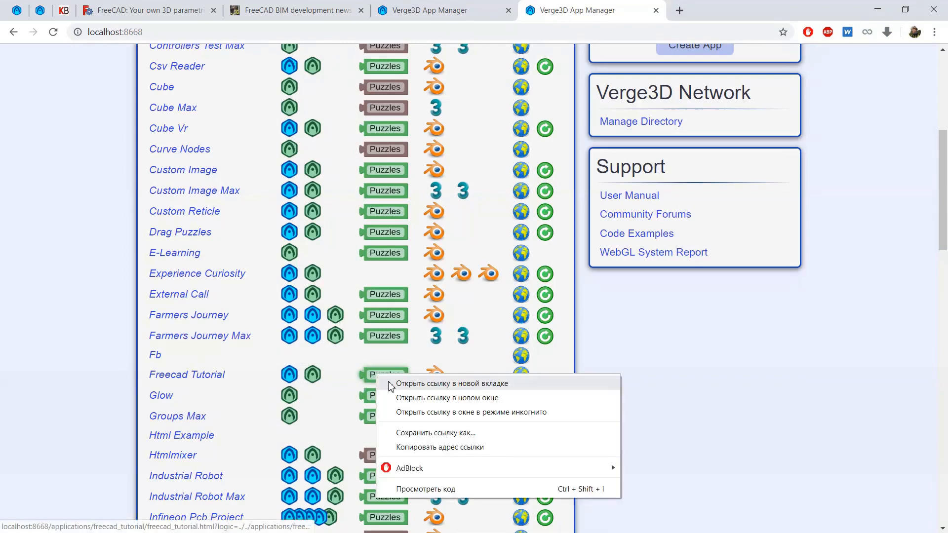
# - Run the preview, then add a 'set morph factor' block for mechanism's width key at 0.5
pyautogui.click(451, 383)
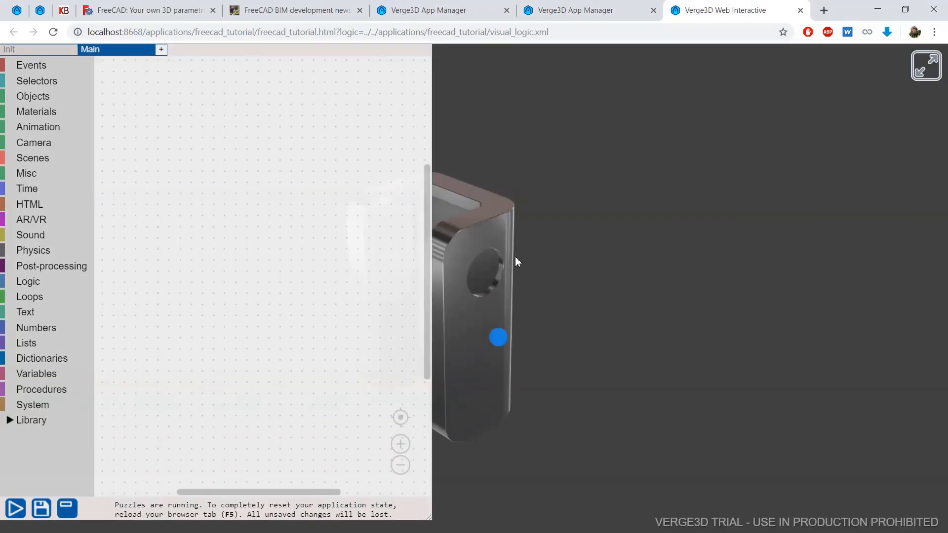
pyautogui.moveTo(517, 262); pyautogui.dragTo(663, 278)
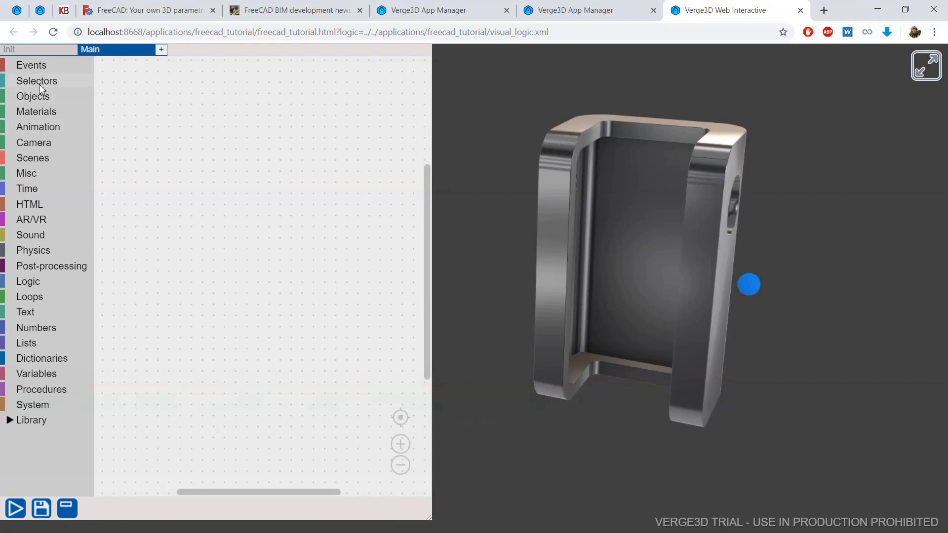
pyautogui.click(32, 95)
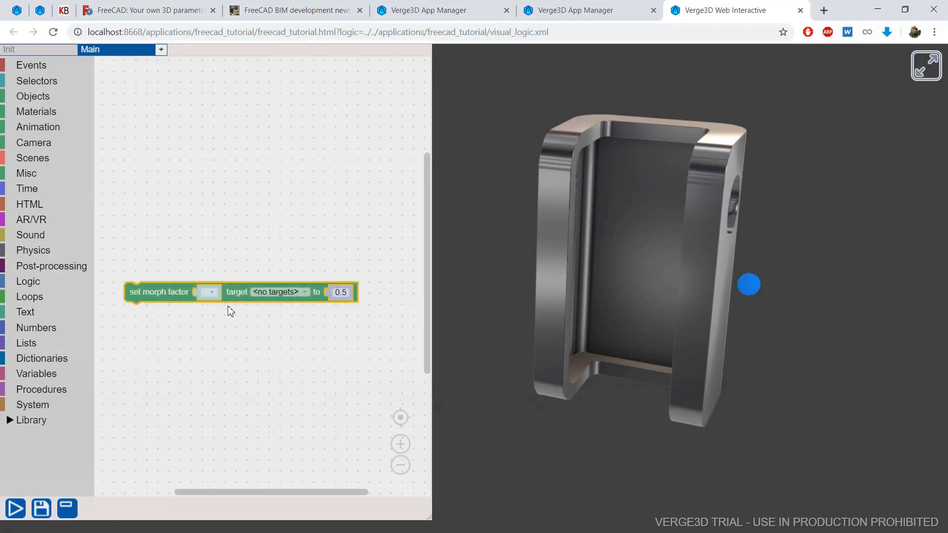
pyautogui.click(211, 292)
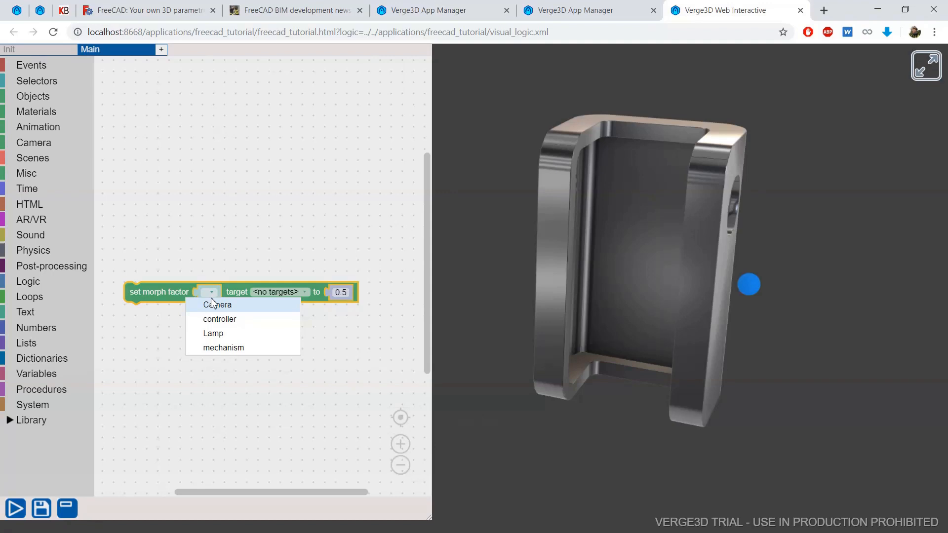
pyautogui.moveTo(223, 348)
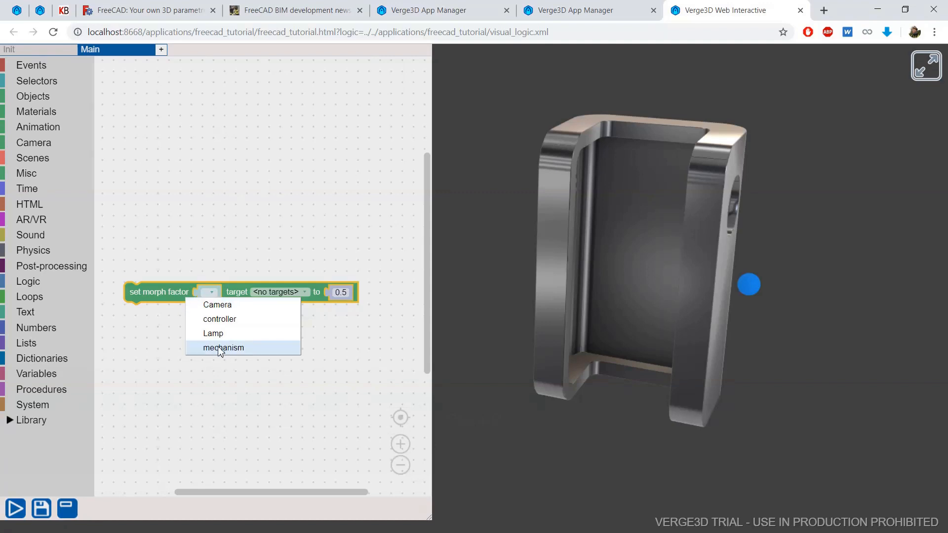
pyautogui.moveTo(227, 353)
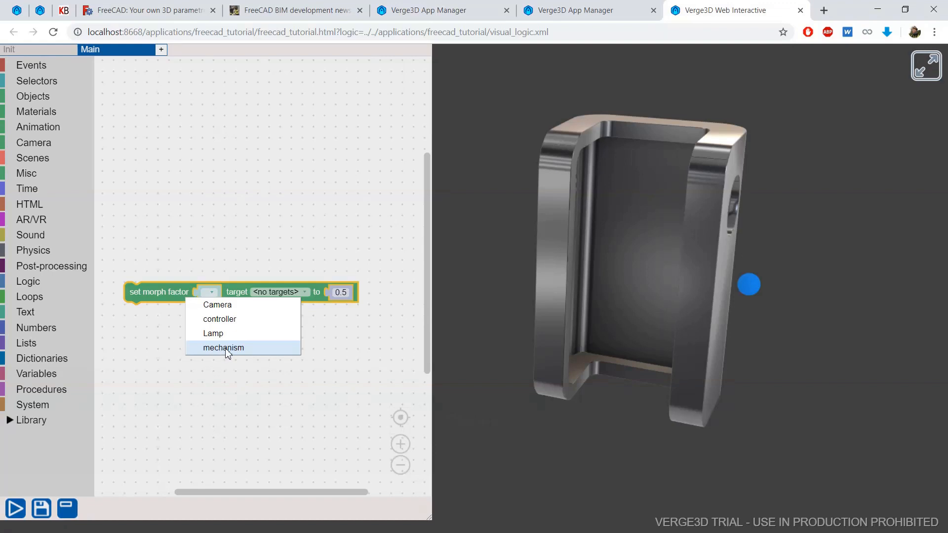
pyautogui.click(223, 347)
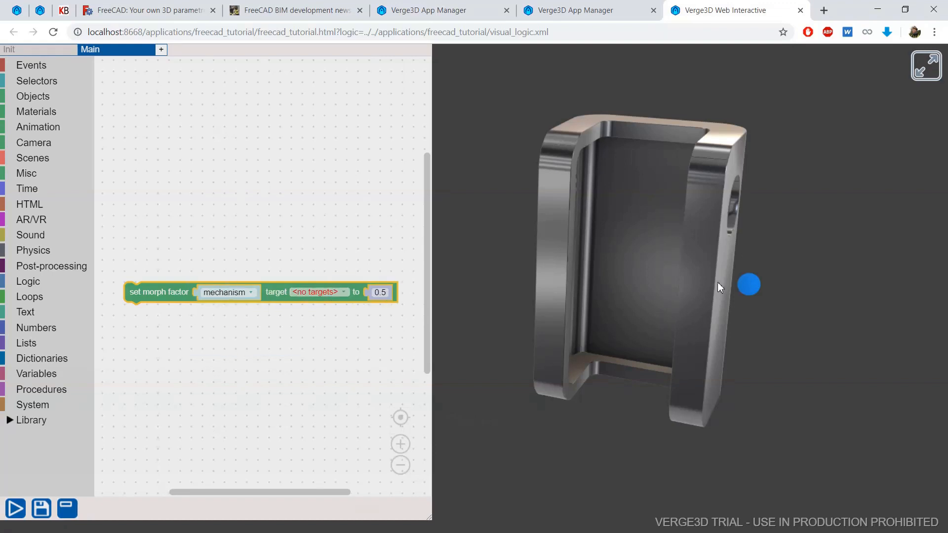
pyautogui.click(316, 292)
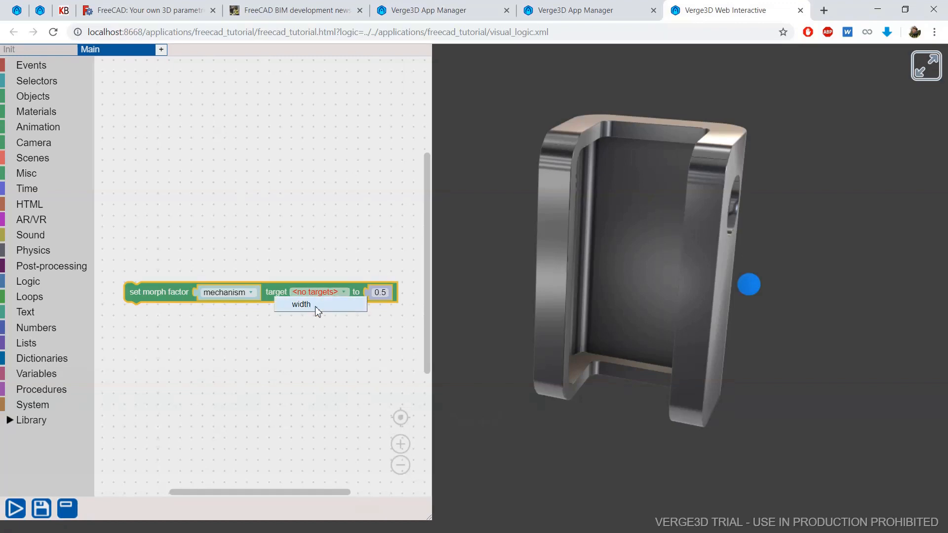
pyautogui.click(301, 304)
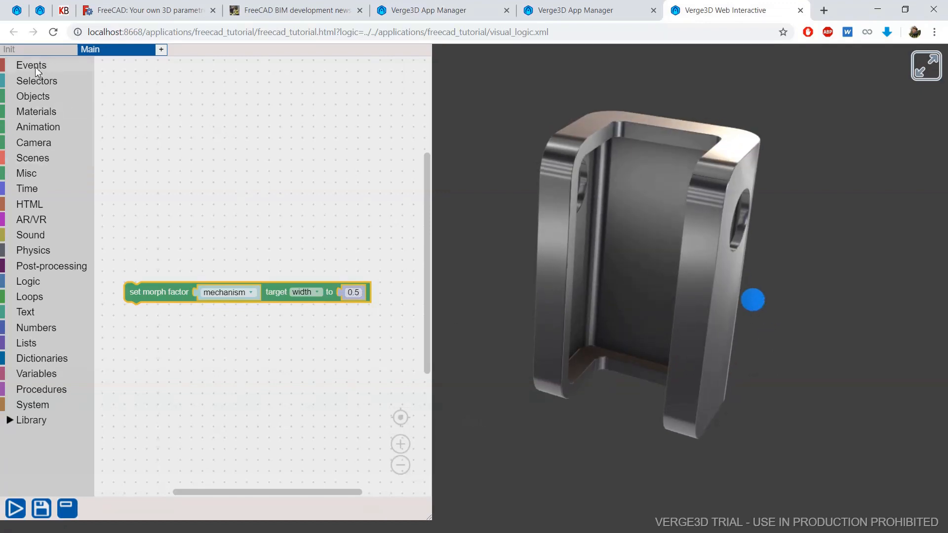
# - Add a 'when dragged over controller' event that drag-moves controller along X, and test it
pyautogui.click(30, 65)
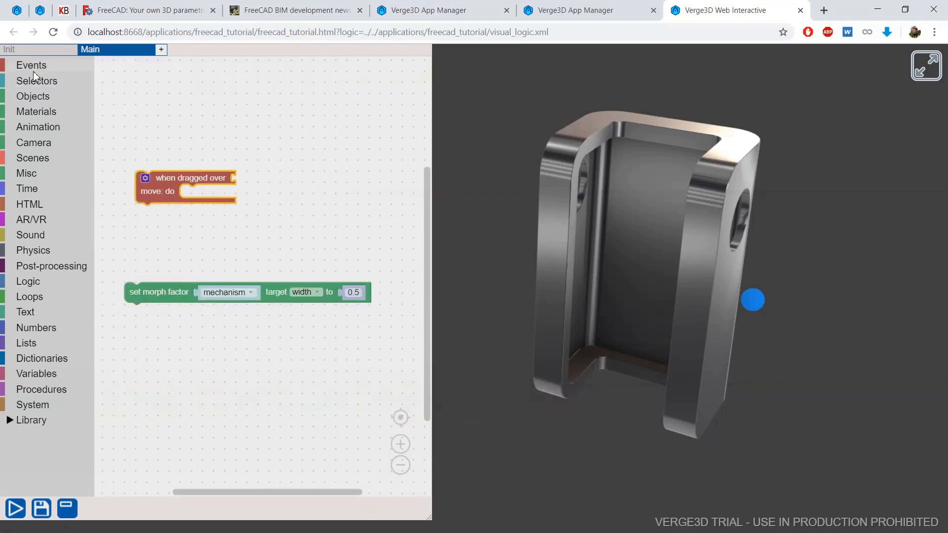
pyautogui.click(37, 80)
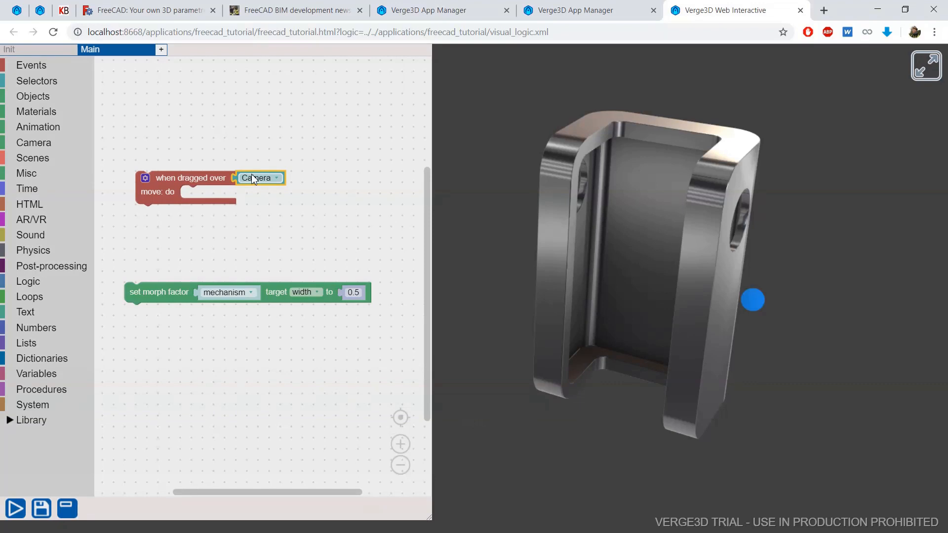
pyautogui.click(260, 178)
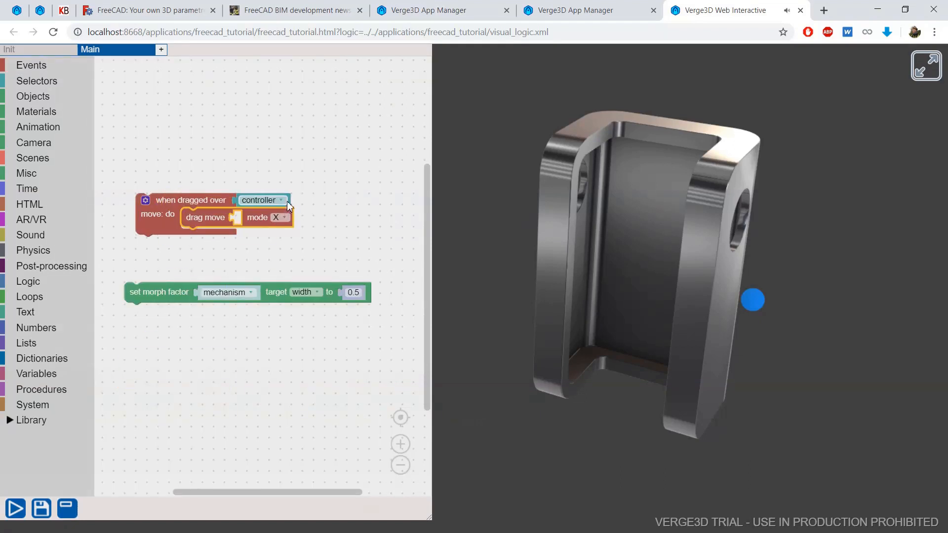
pyautogui.press('ctrl+v')
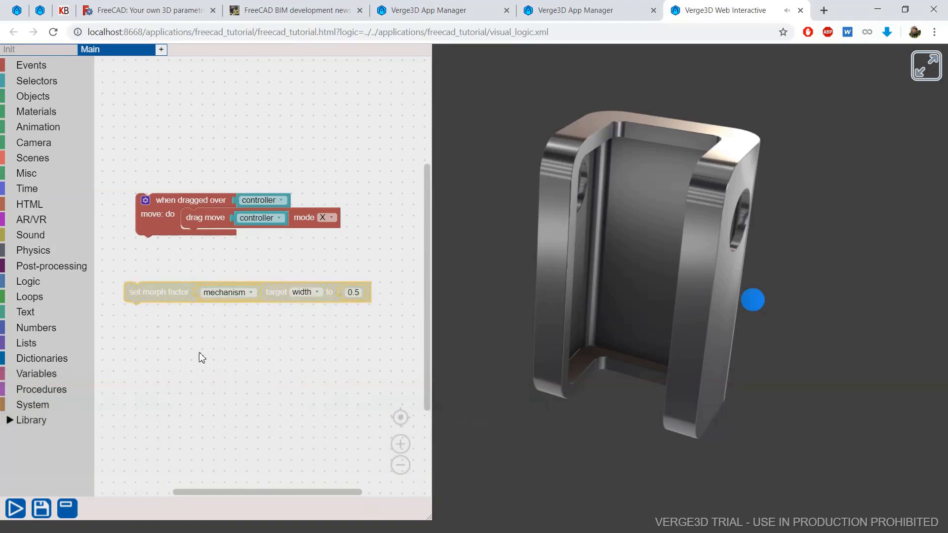
pyautogui.click(14, 508)
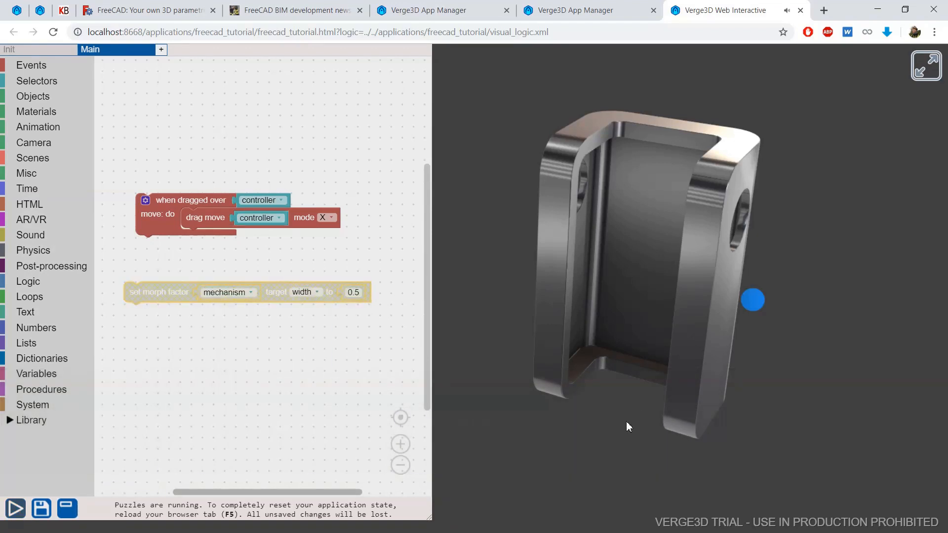
pyautogui.moveTo(753, 300); pyautogui.dragTo(854, 324)
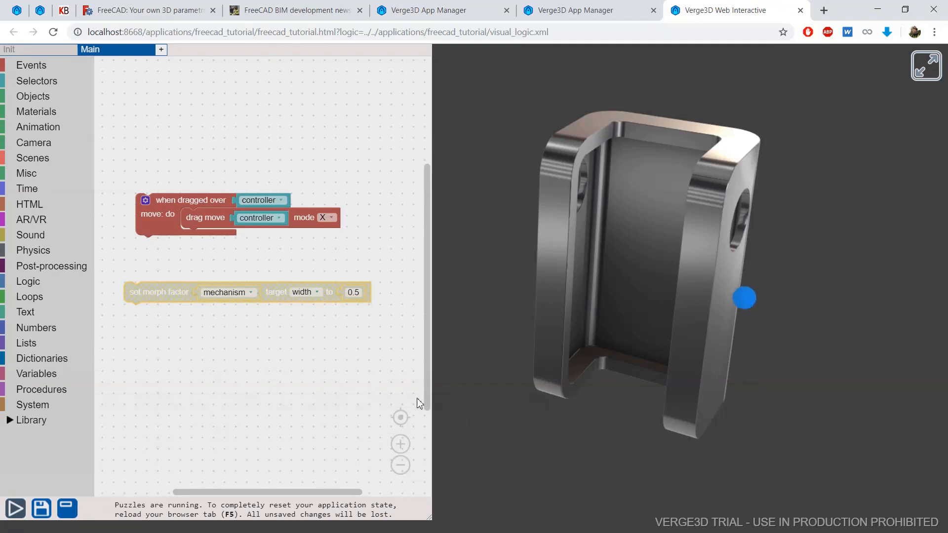
# - Save the puzzles, then place the set morph factor block under drag move
pyautogui.click(41, 509)
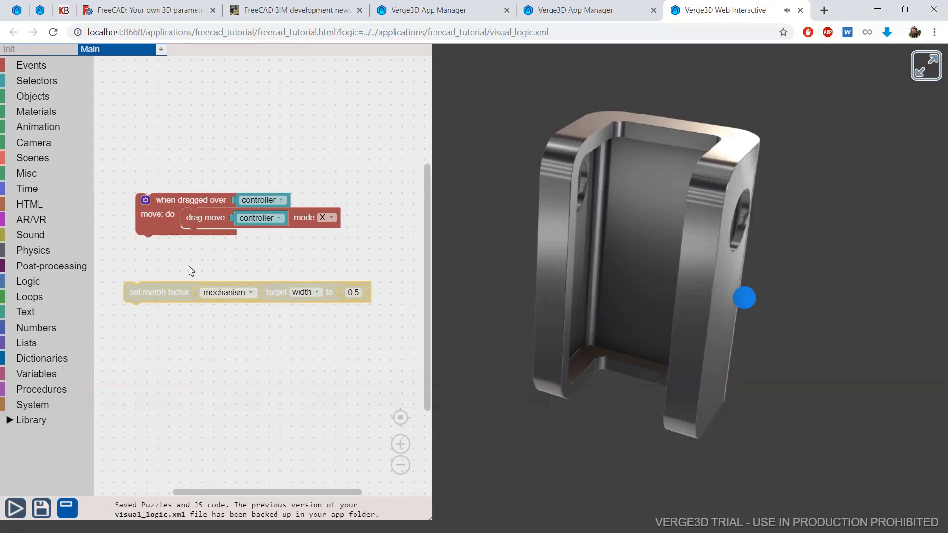
pyautogui.rightClick(160, 291)
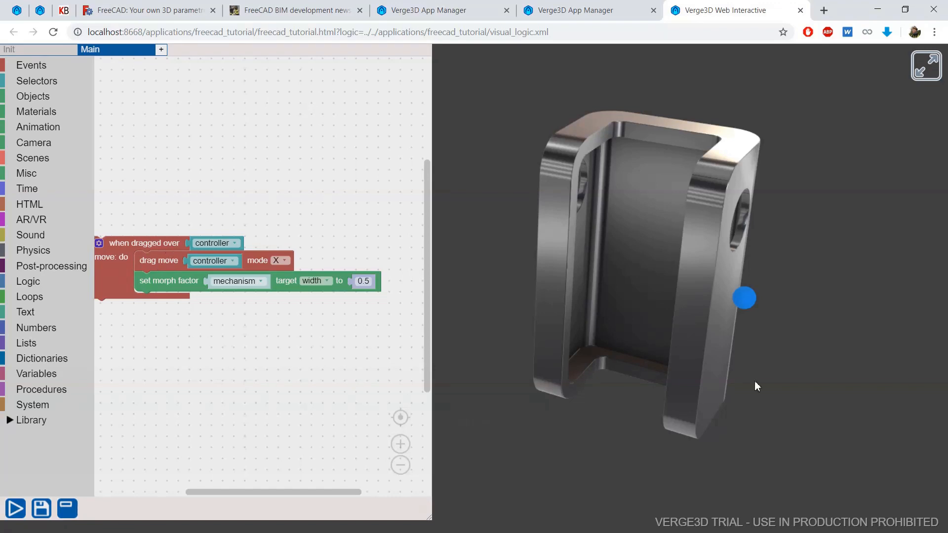
pyautogui.moveTo(224, 285)
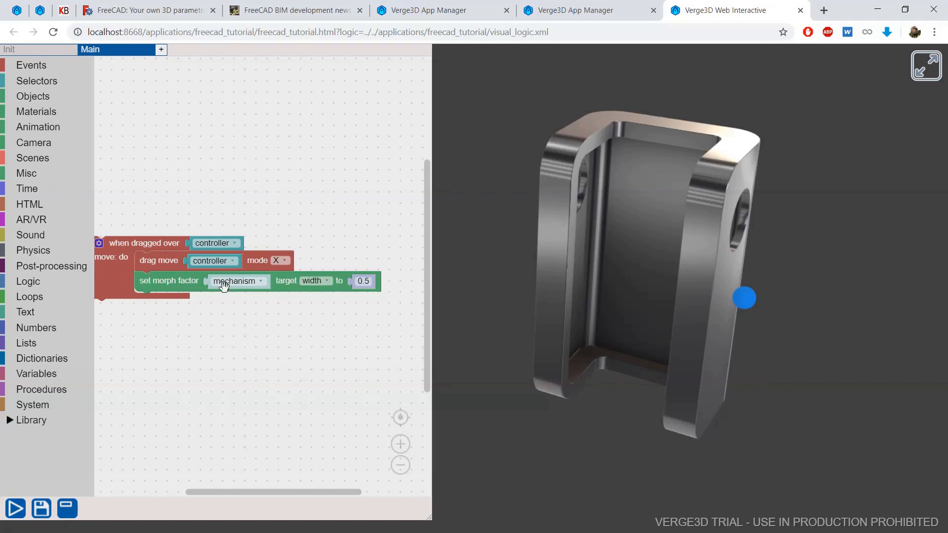
# - Replace the morph factor's 0.5 with a 'get position X' block for controller
pyautogui.click(363, 280)
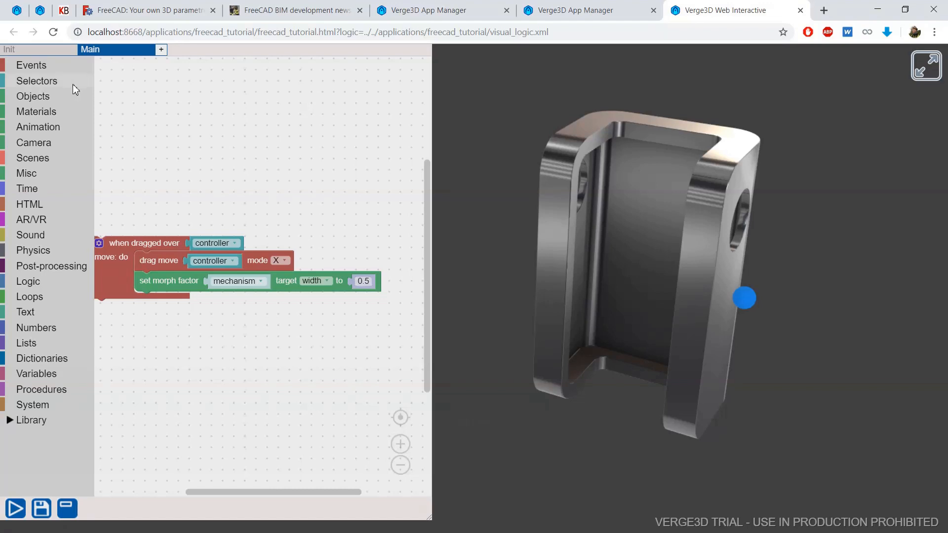
pyautogui.moveTo(743, 312)
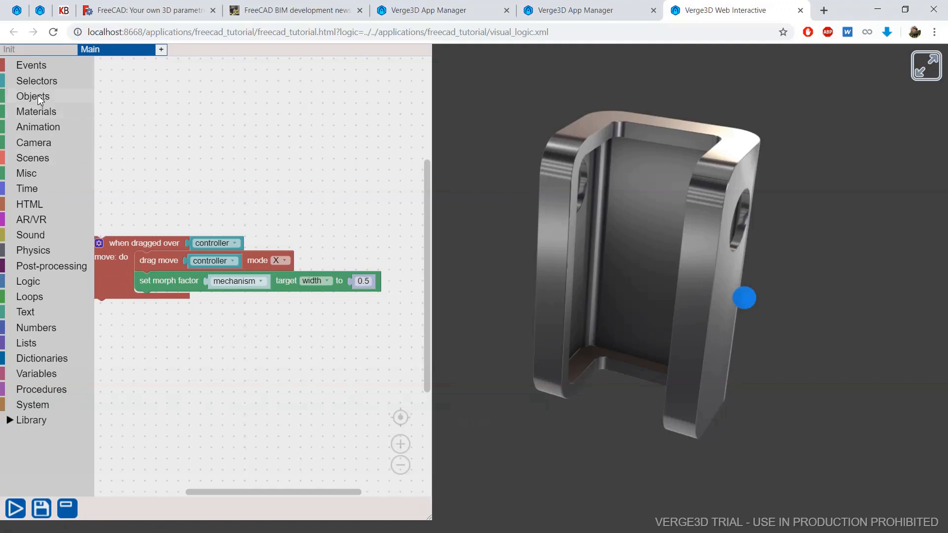
pyautogui.click(32, 97)
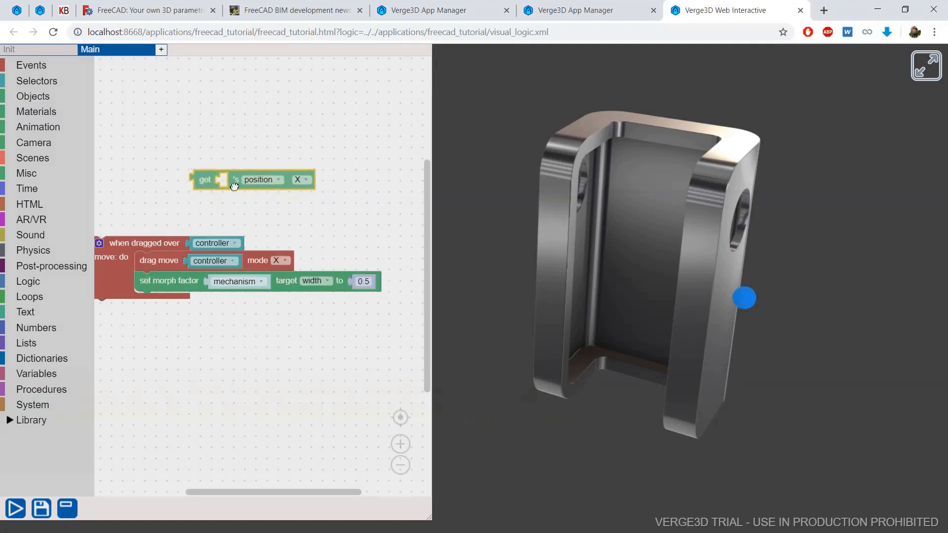
pyautogui.moveTo(253, 180); pyautogui.dragTo(388, 284)
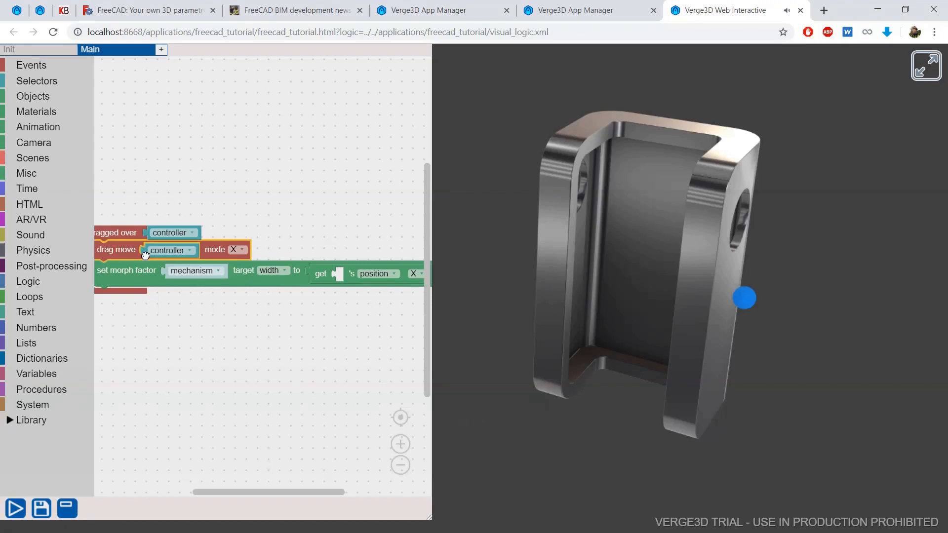
pyautogui.press('ctrl+c')
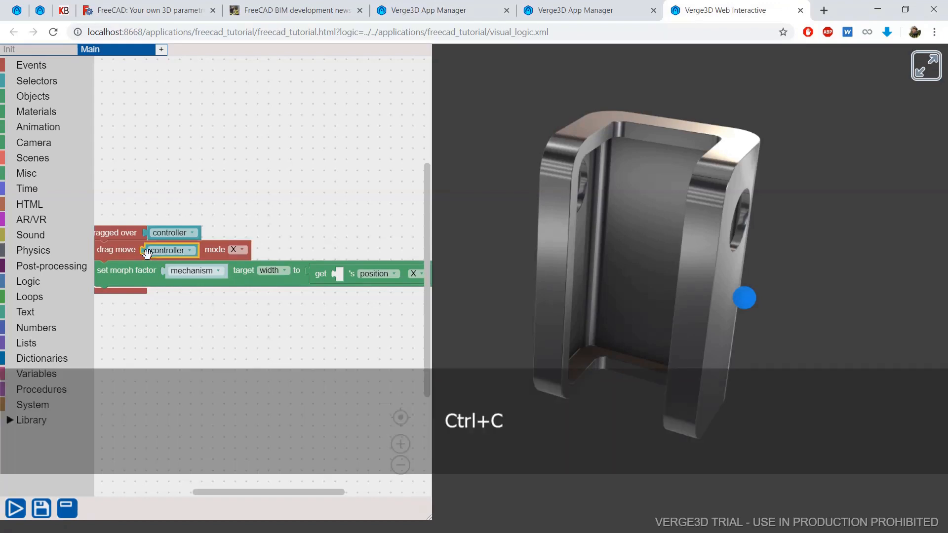
pyautogui.press('ctrl+v')
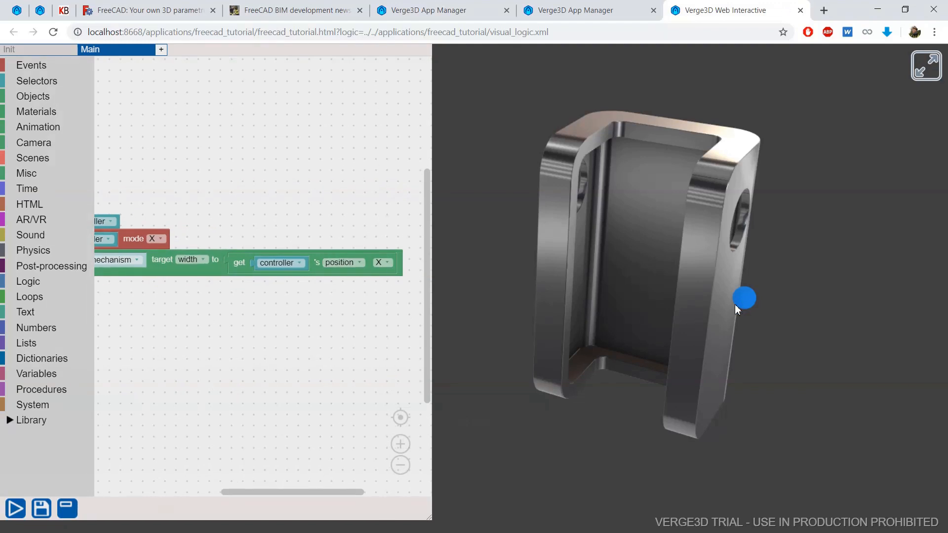
pyautogui.moveTo(747, 304)
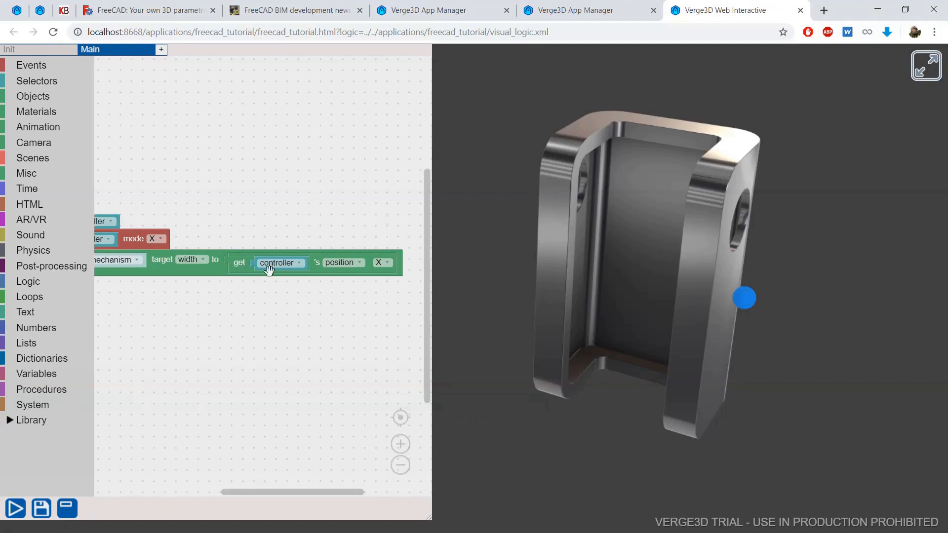
pyautogui.moveTo(647, 301)
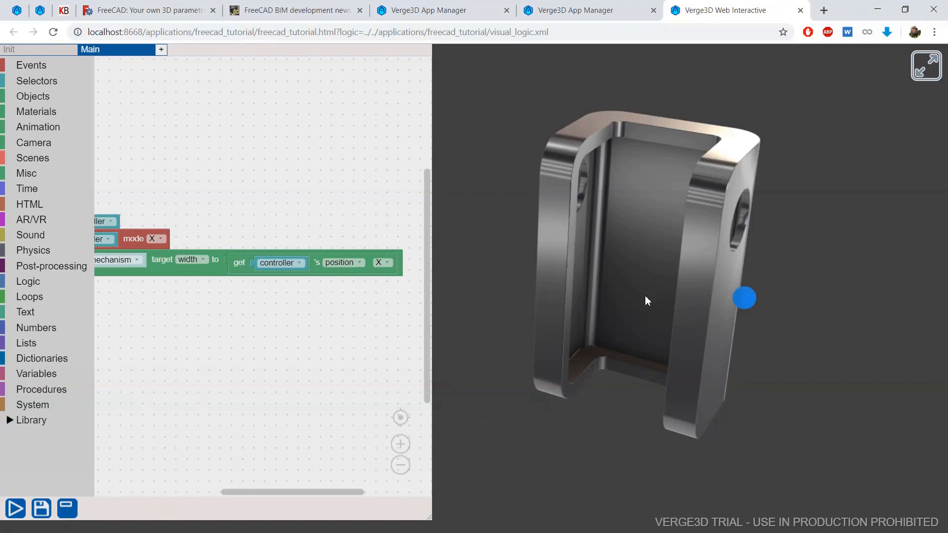
pyautogui.moveTo(652, 268)
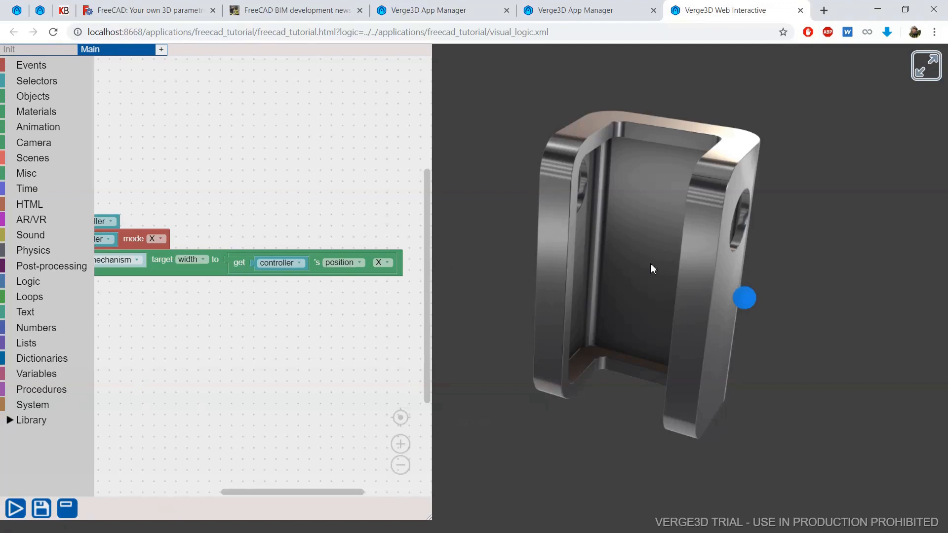
pyautogui.moveTo(625, 283)
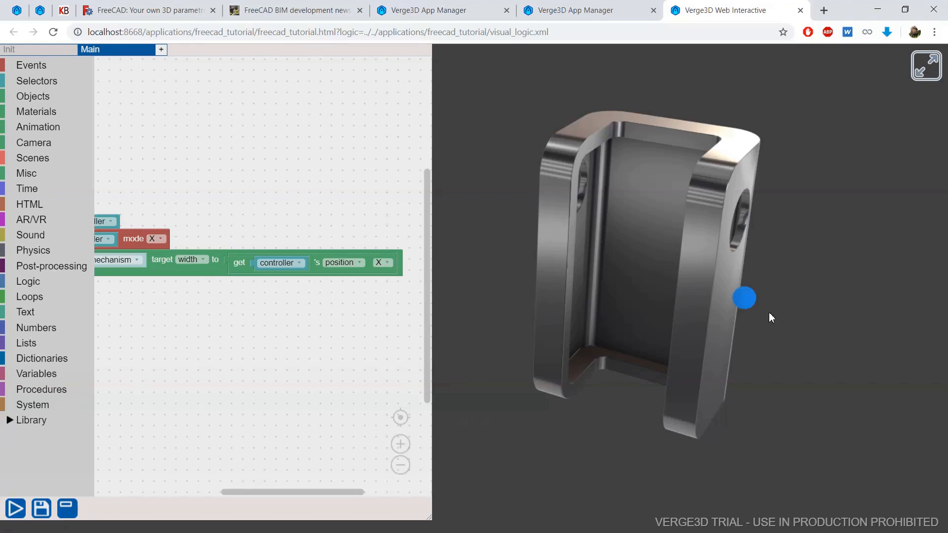
# - Save the puzzle logic that maps dragging the blue controller sphere to the width morph
pyautogui.click(35, 327)
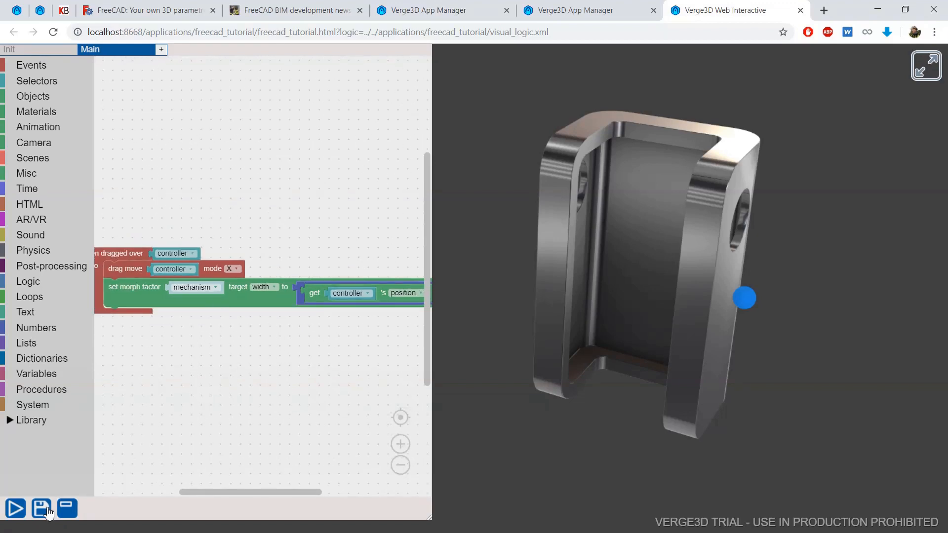
pyautogui.click(41, 509)
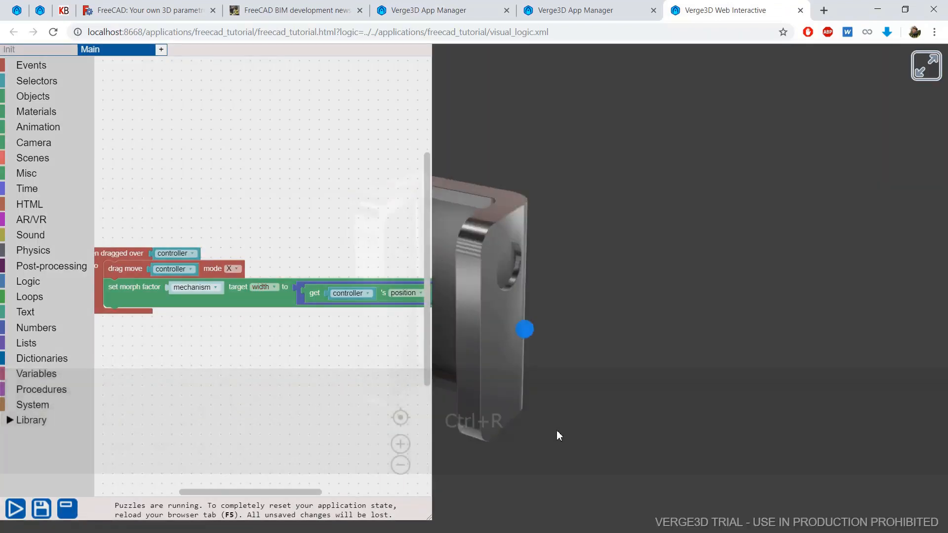
# - Drag the blue sphere left and right to widen and narrow the mechanism, orbiting to inspect
pyautogui.moveTo(525, 329); pyautogui.dragTo(714, 292)
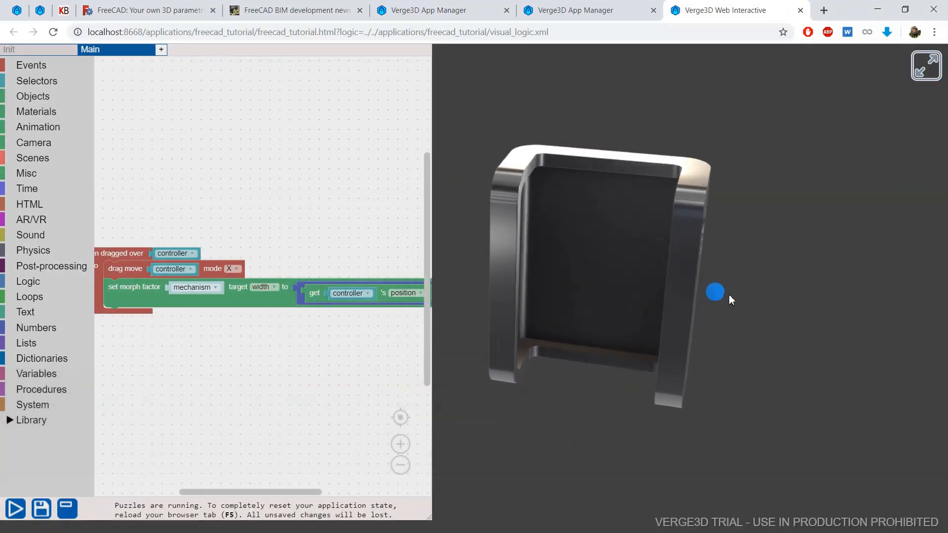
pyautogui.moveTo(715, 292); pyautogui.dragTo(845, 308)
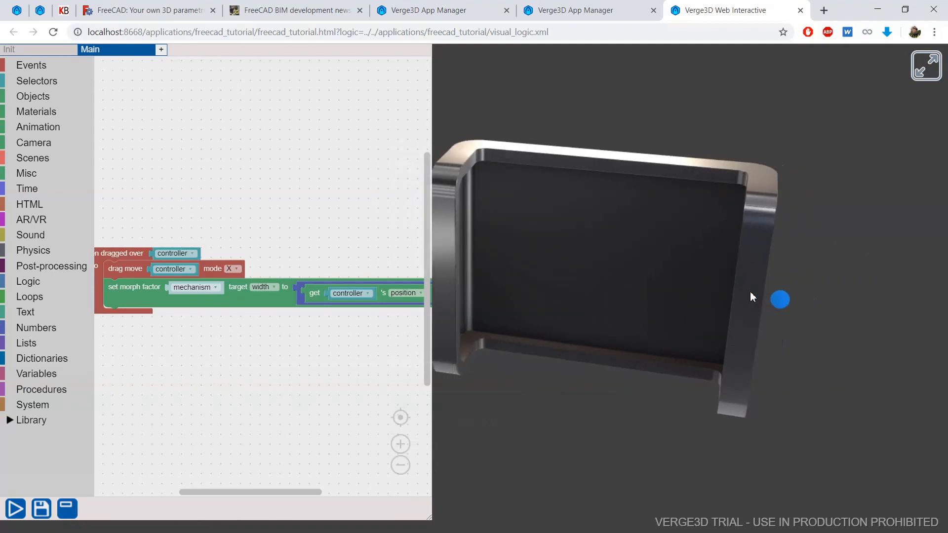
pyautogui.moveTo(780, 299); pyautogui.dragTo(658, 286)
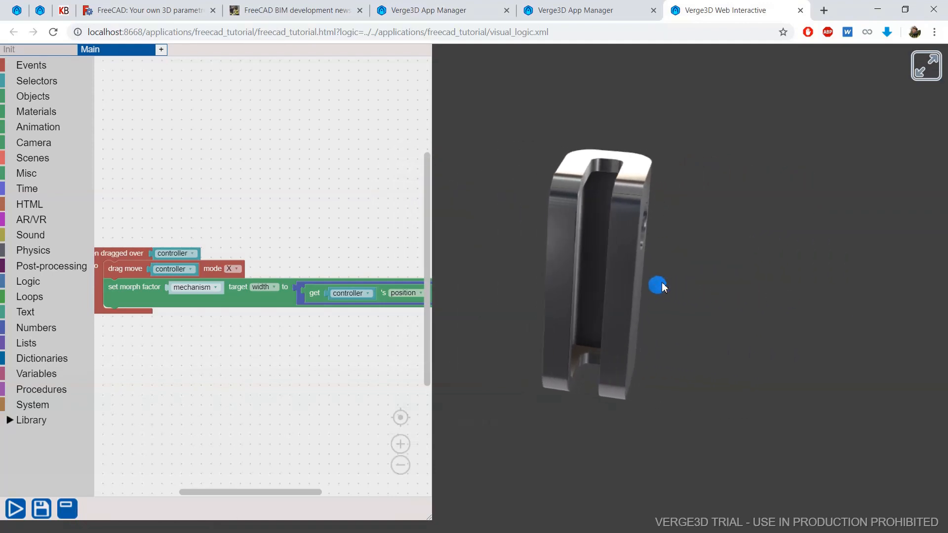
pyautogui.moveTo(658, 285); pyautogui.dragTo(708, 291)
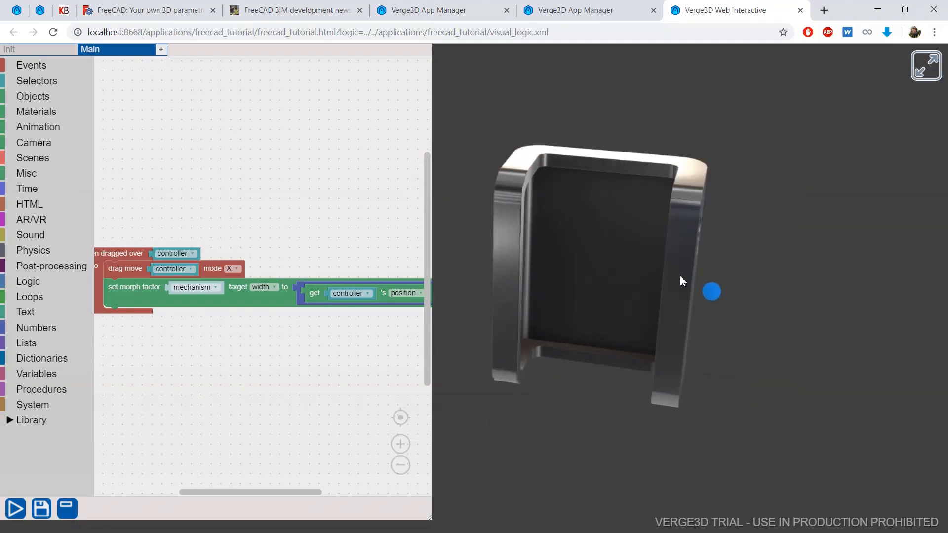
pyautogui.moveTo(712, 292); pyautogui.dragTo(652, 296)
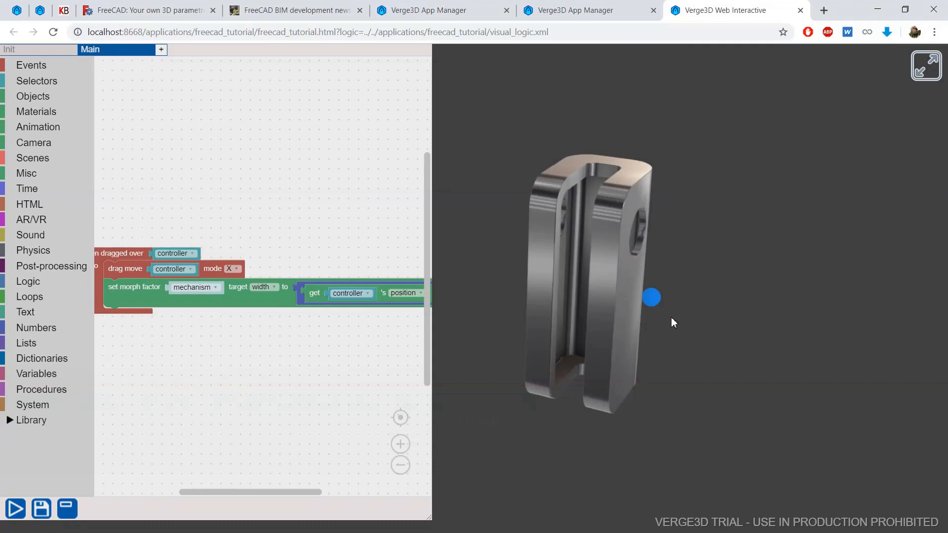
pyautogui.moveTo(652, 297); pyautogui.dragTo(785, 323)
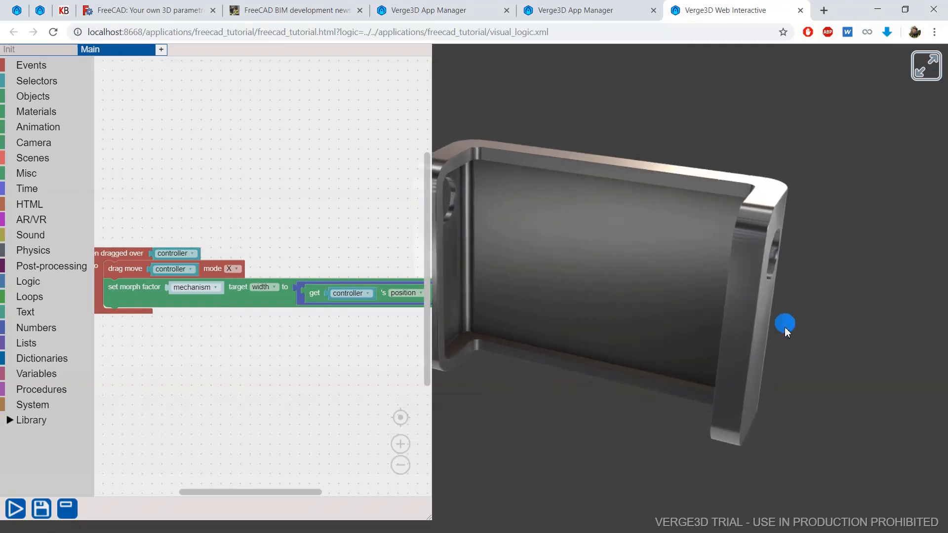
pyautogui.moveTo(785, 324); pyautogui.dragTo(808, 328)
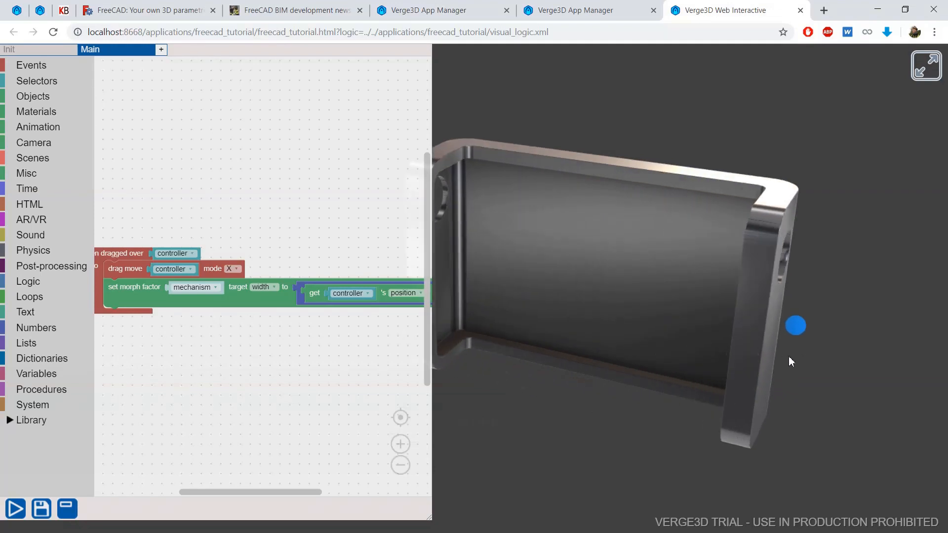
pyautogui.moveTo(796, 326); pyautogui.dragTo(512, 270)
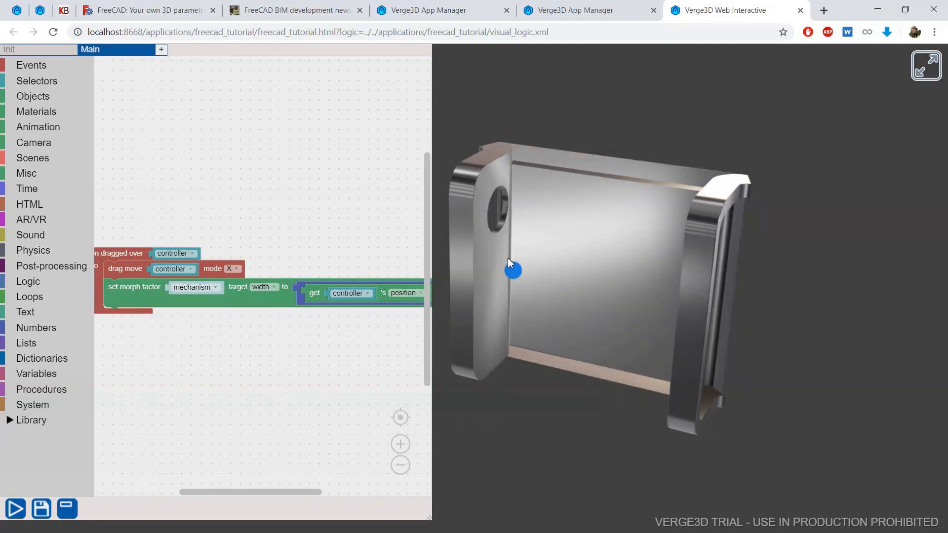
pyautogui.moveTo(512, 271); pyautogui.dragTo(725, 313)
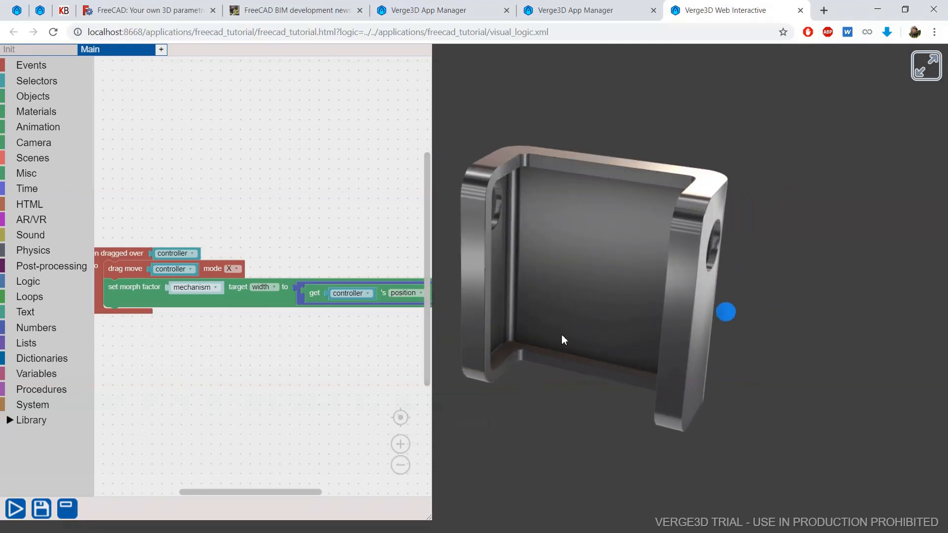
pyautogui.press('alt+tab')
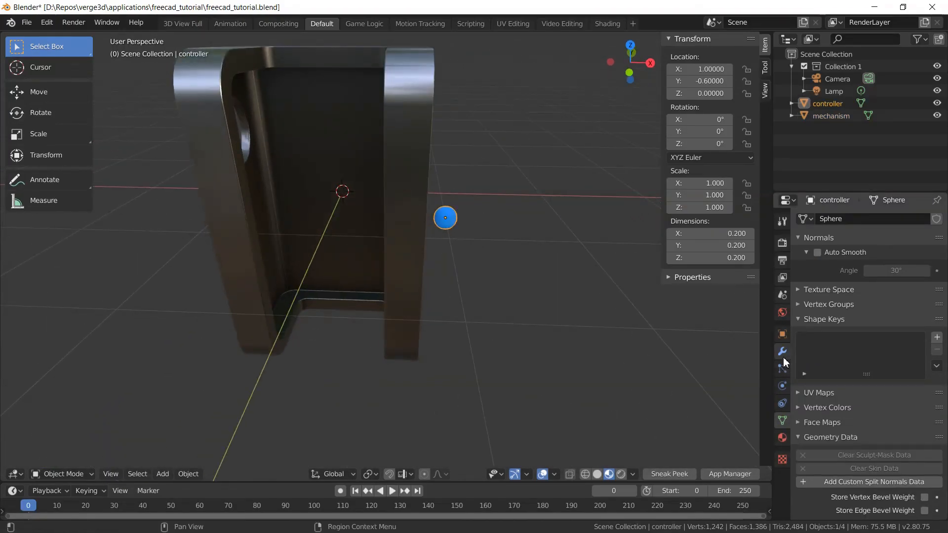
# - Give the controller sphere a Limit Location constraint with Minimum X enabled at 1 m
pyautogui.click(819, 218)
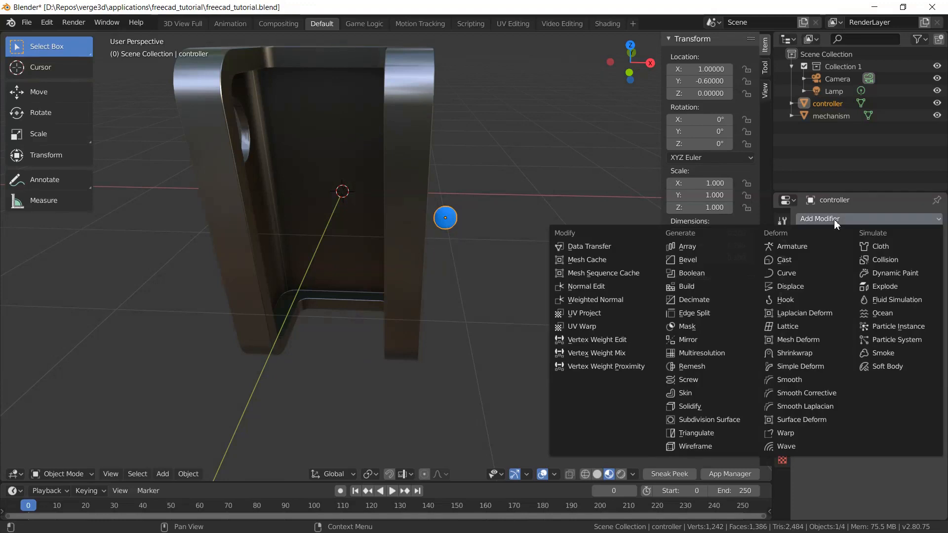
pyautogui.press('Escape')
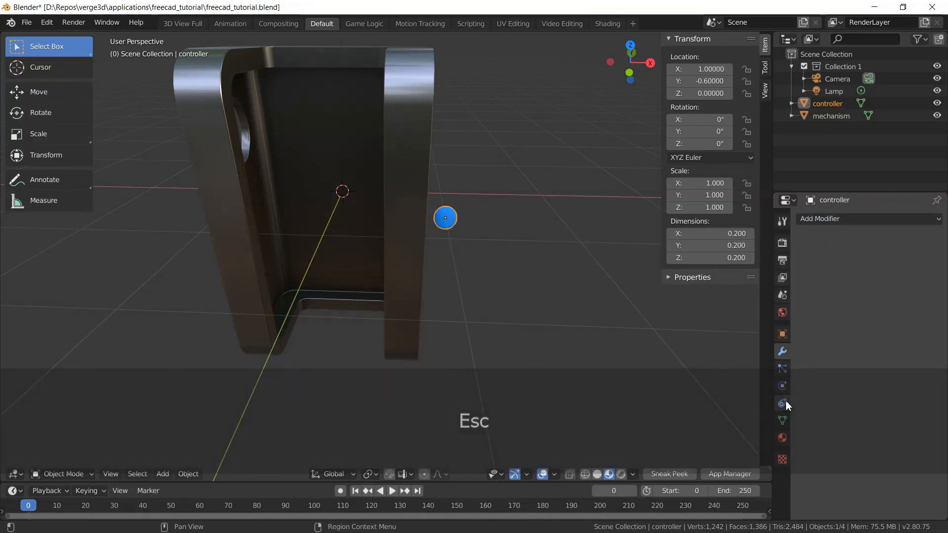
pyautogui.click(782, 404)
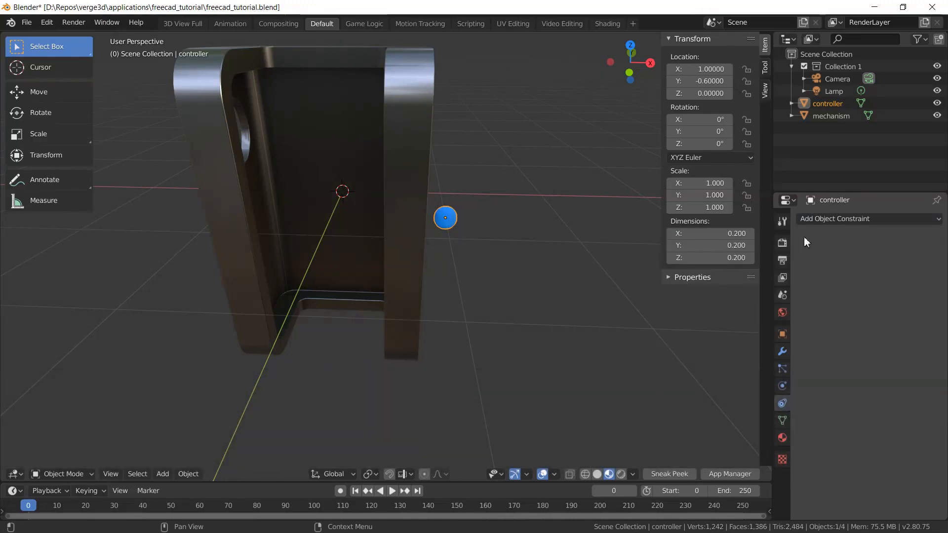
pyautogui.click(865, 218)
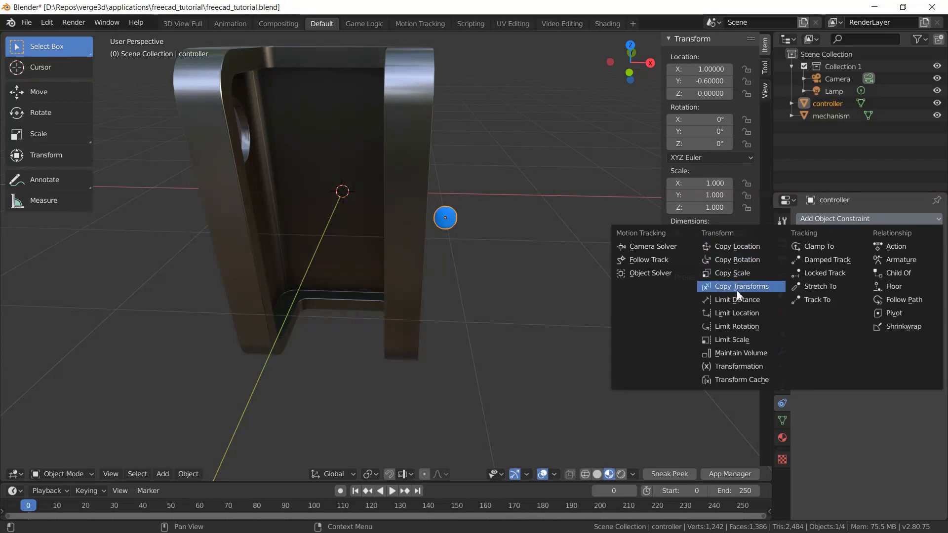
pyautogui.moveTo(737, 326)
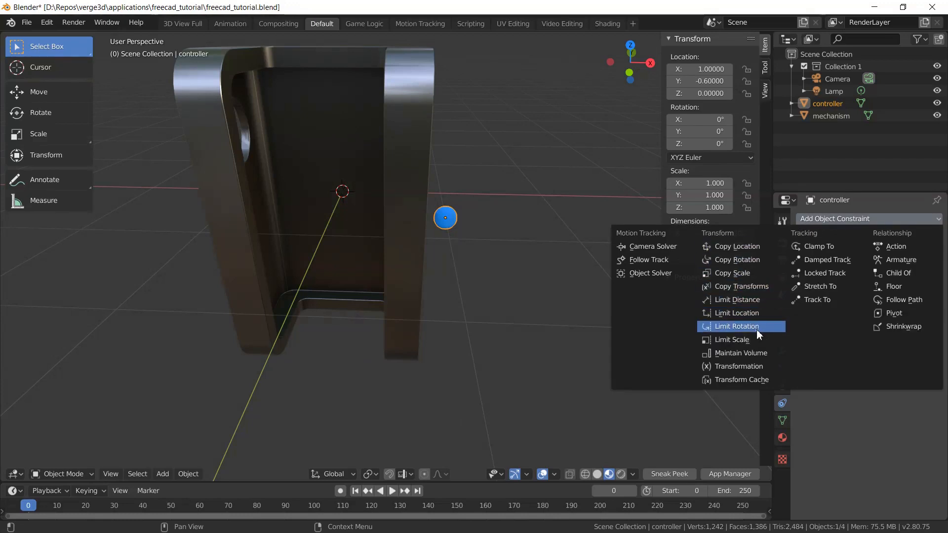
pyautogui.moveTo(736, 313)
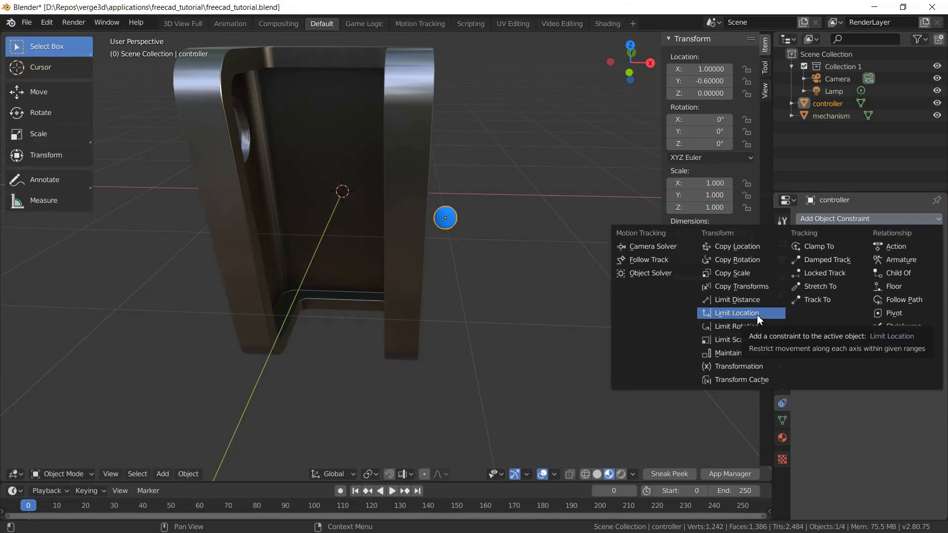
pyautogui.click(737, 313)
pyautogui.write('1.000')
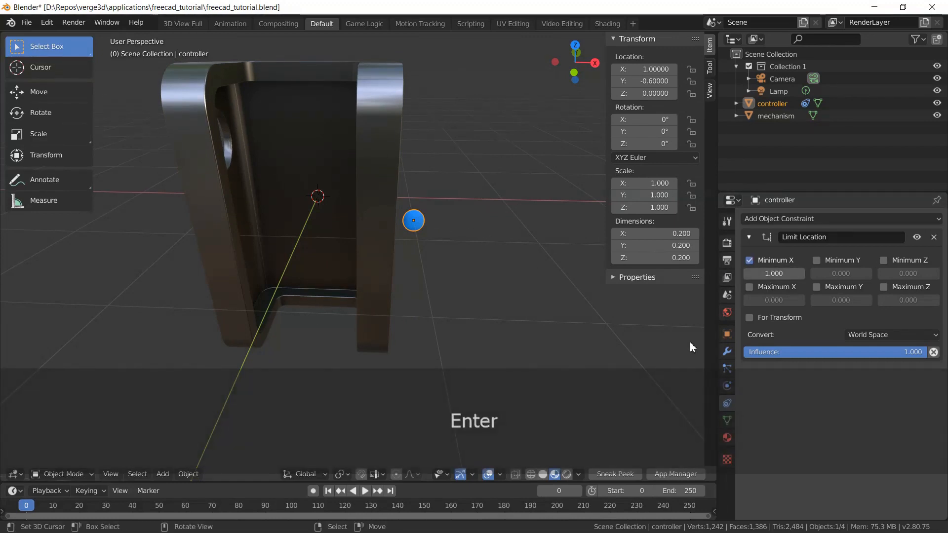
pyautogui.click(750, 287)
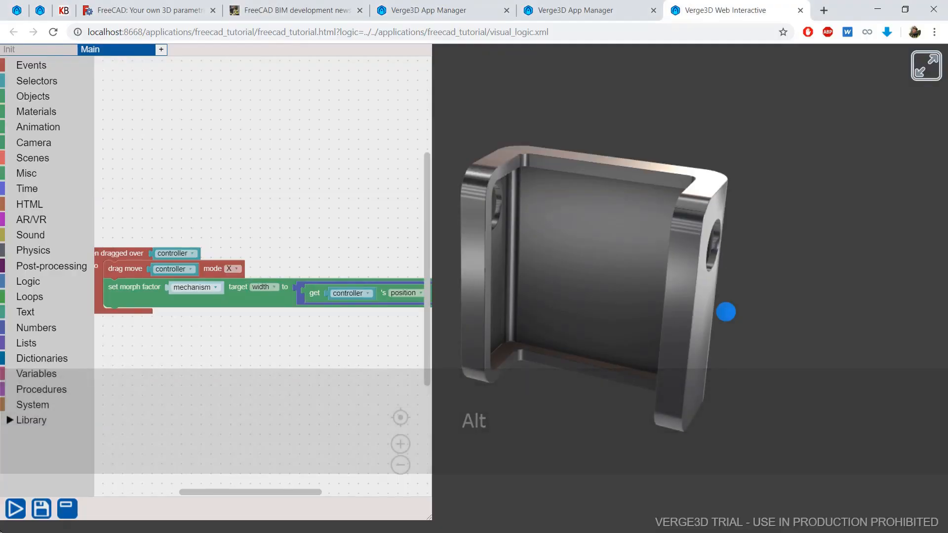
# - Reload the app and drag the blue sphere to confirm width changes stop at the narrow limit
pyautogui.press('ctrl+r')
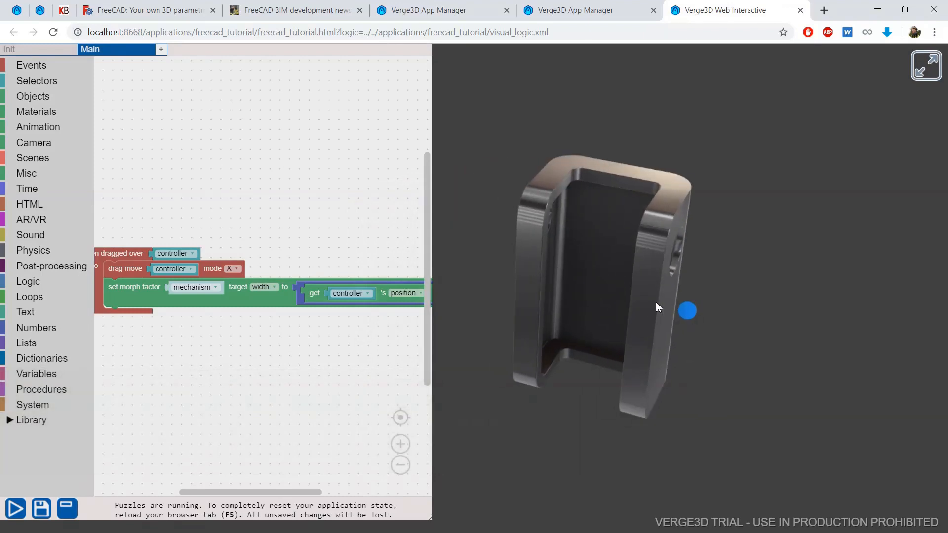
pyautogui.moveTo(688, 311); pyautogui.dragTo(760, 328)
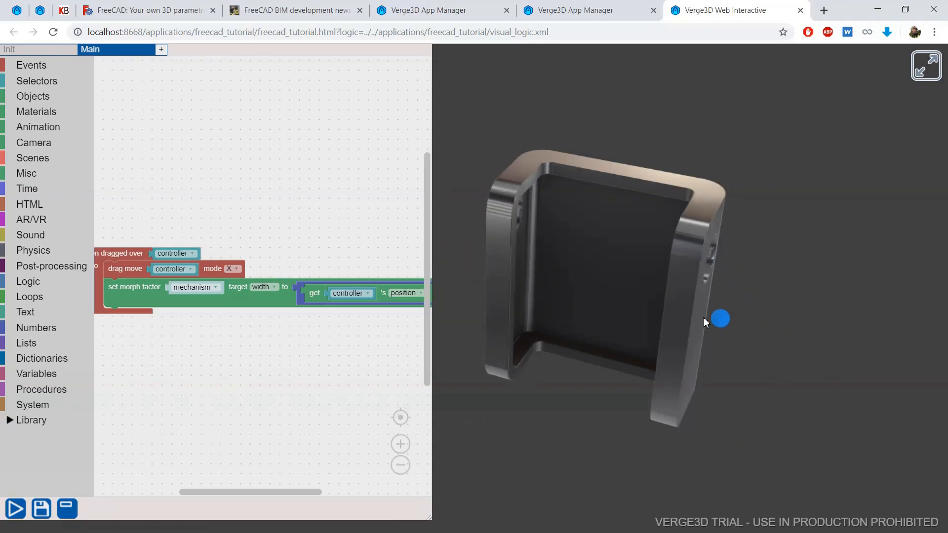
pyautogui.moveTo(720, 318); pyautogui.dragTo(697, 313)
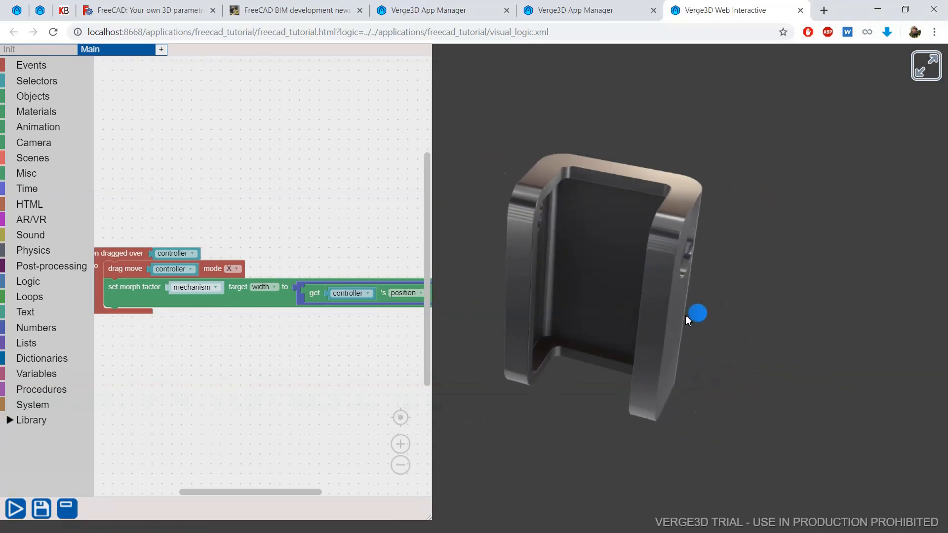
pyautogui.moveTo(697, 314); pyautogui.dragTo(687, 311)
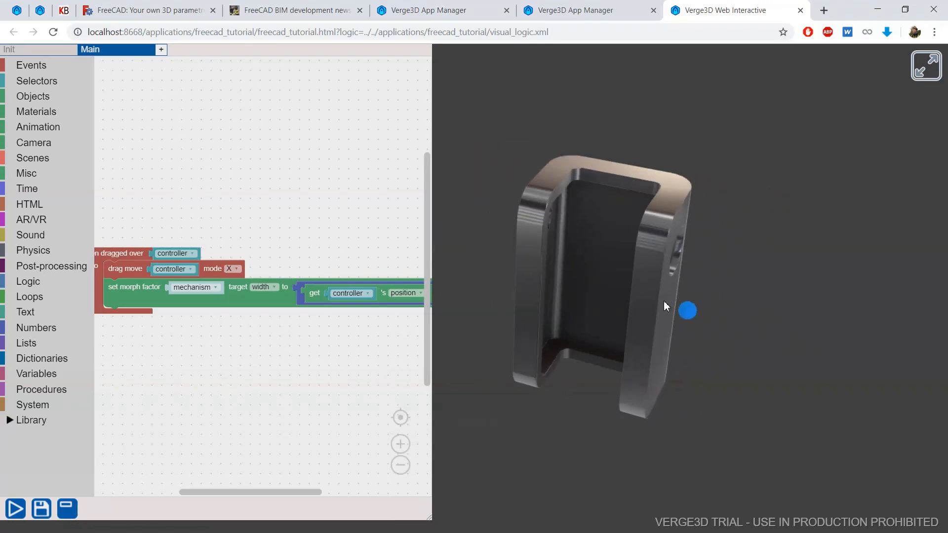
pyautogui.moveTo(688, 310); pyautogui.dragTo(752, 327)
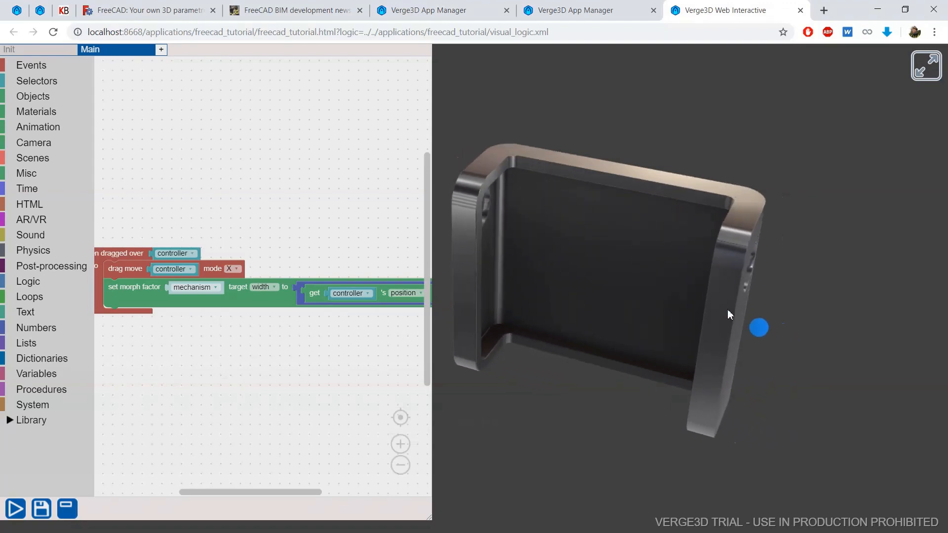
pyautogui.moveTo(759, 328); pyautogui.dragTo(687, 310)
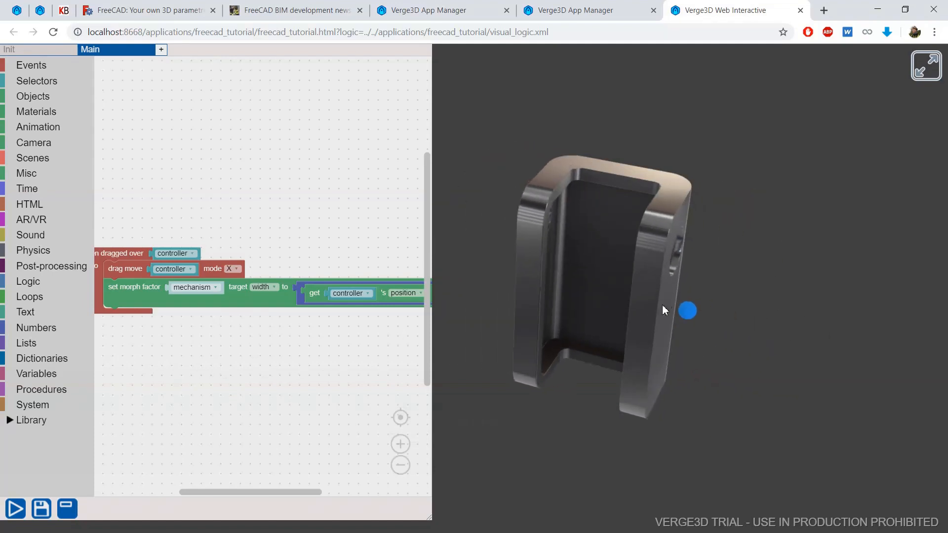
pyautogui.press('alt+tab')
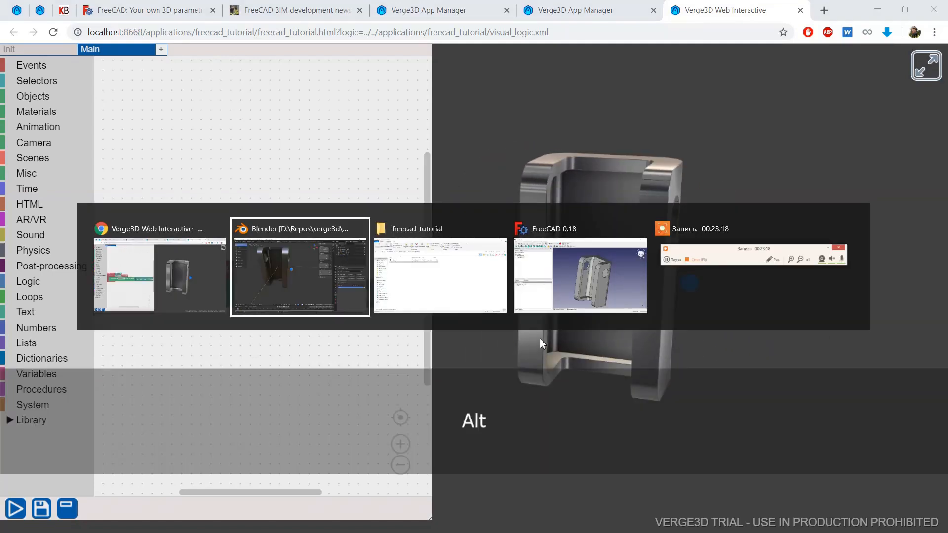